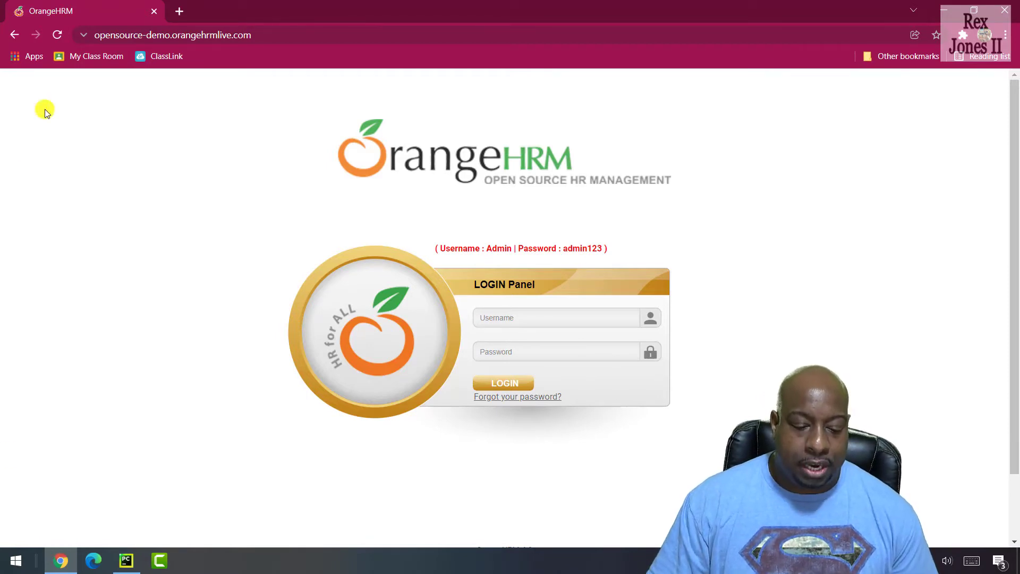
{"action": "mouse_move", "coordinate": [562, 210]}
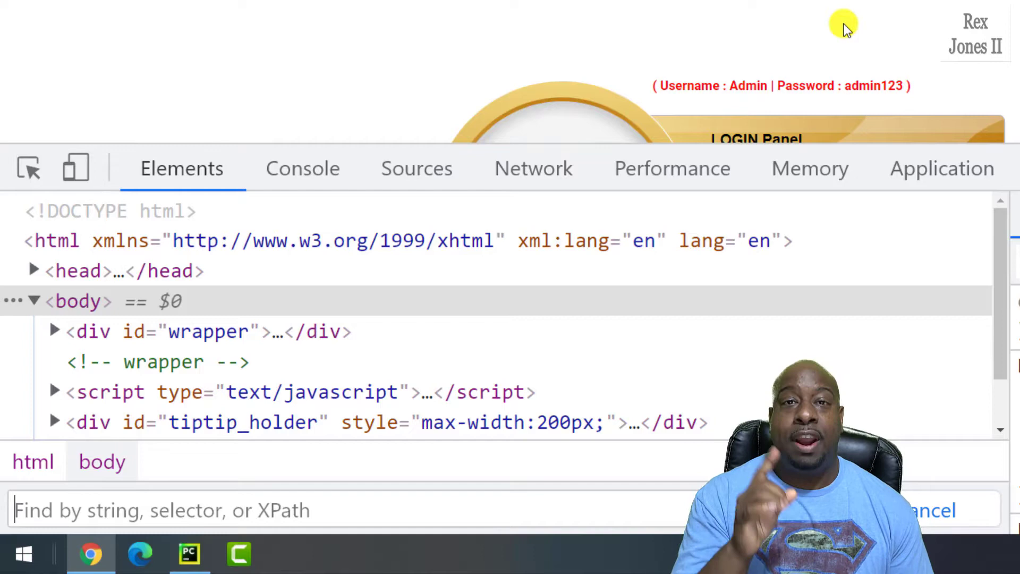
Search the Elements panel for //input and step through its 8 matches
{"action": "type", "text": "//"}
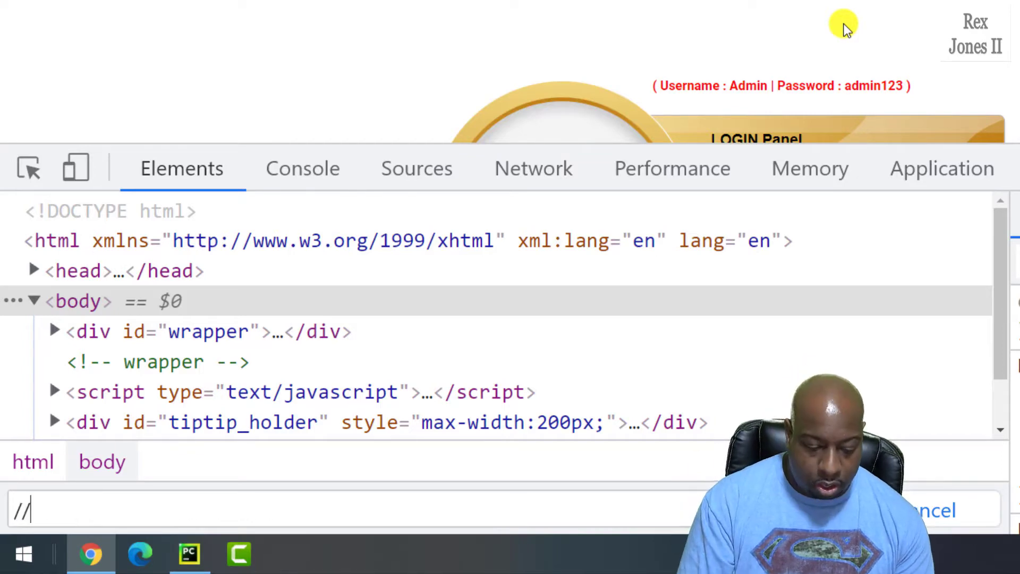
{"action": "type", "text": "input"}
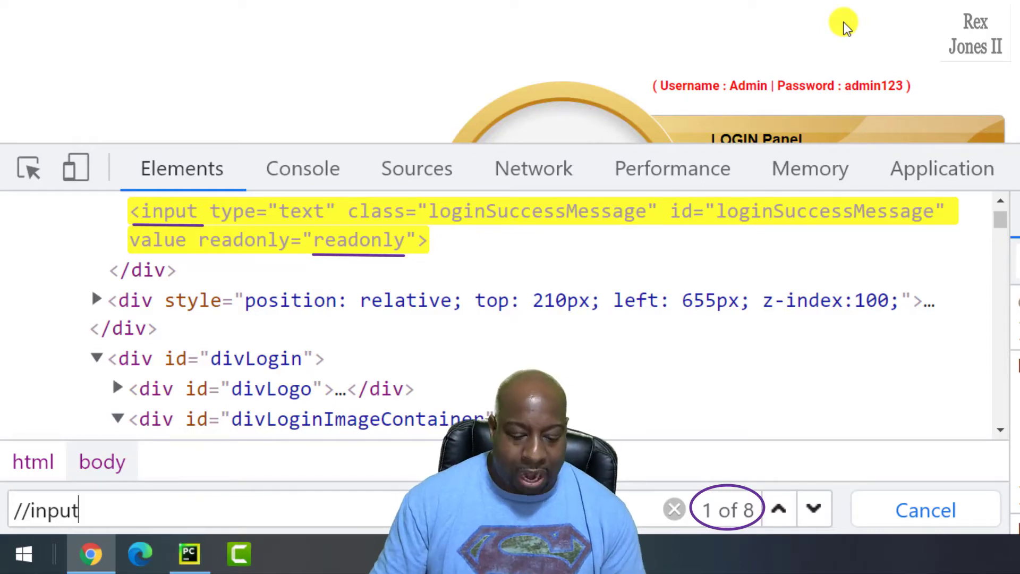
{"action": "left_click", "coordinate": [813, 509]}
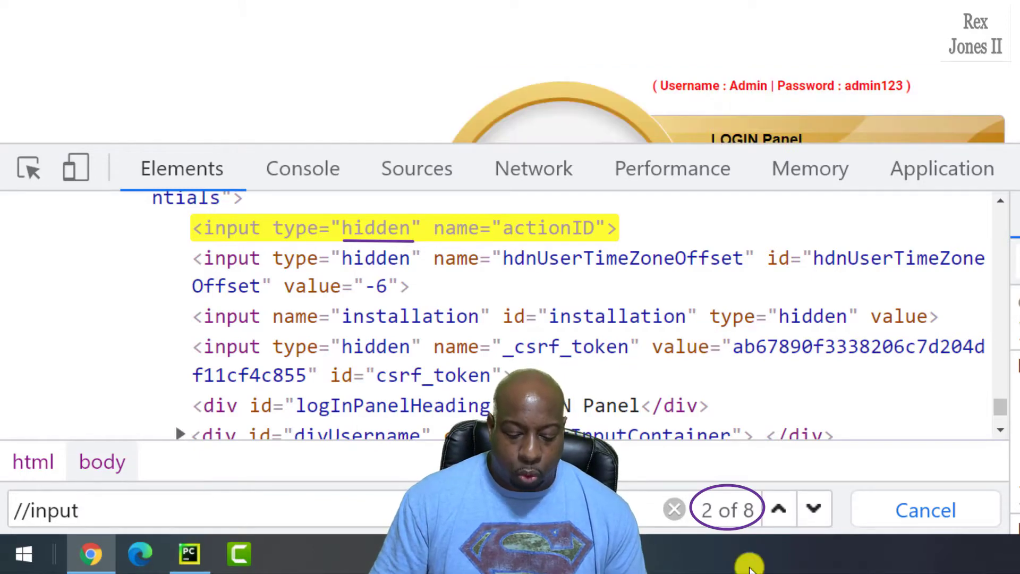
{"action": "left_click", "coordinate": [814, 510]}
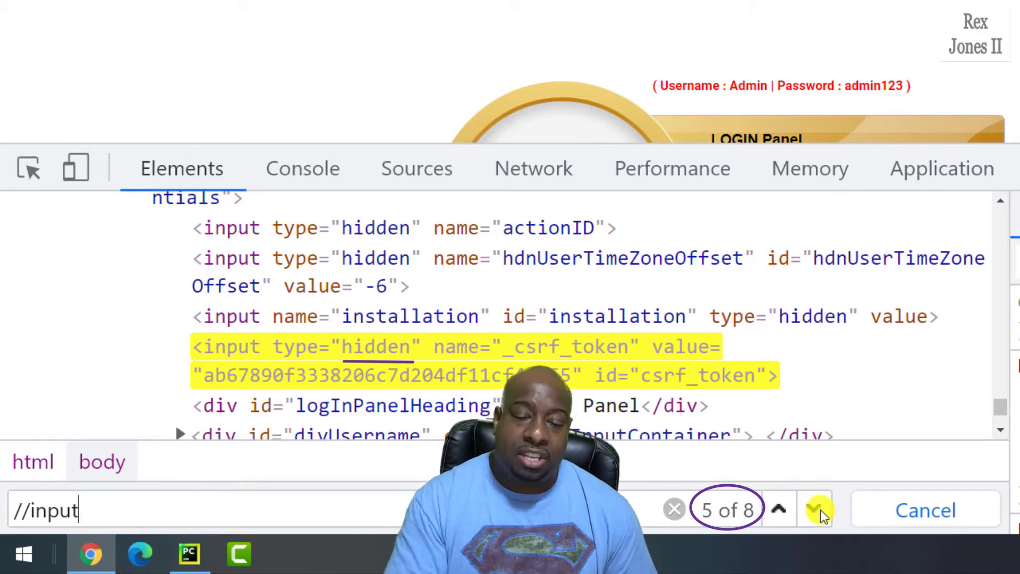
{"action": "left_click", "coordinate": [817, 509]}
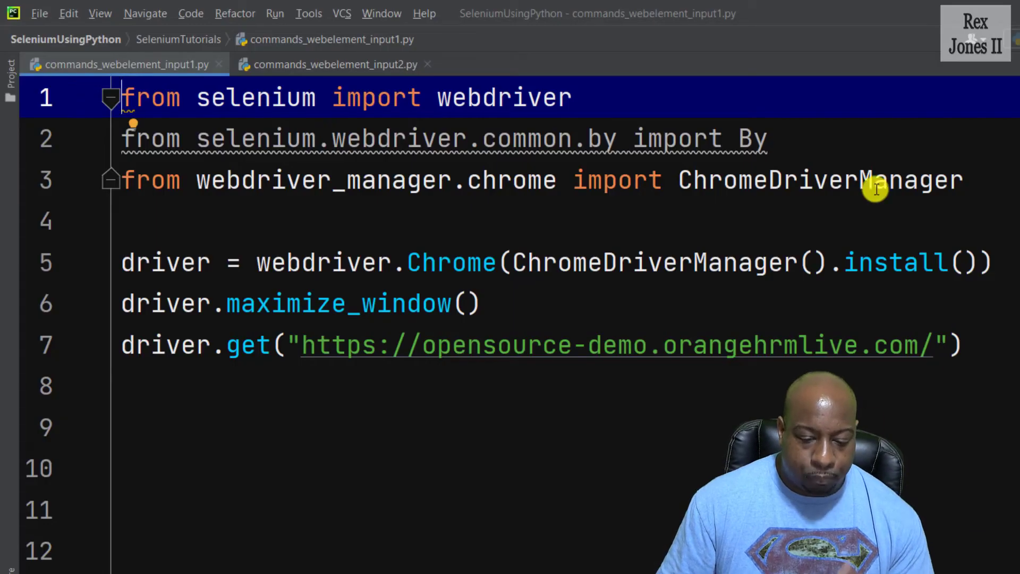
{"action": "double_click", "coordinate": [503, 97]}
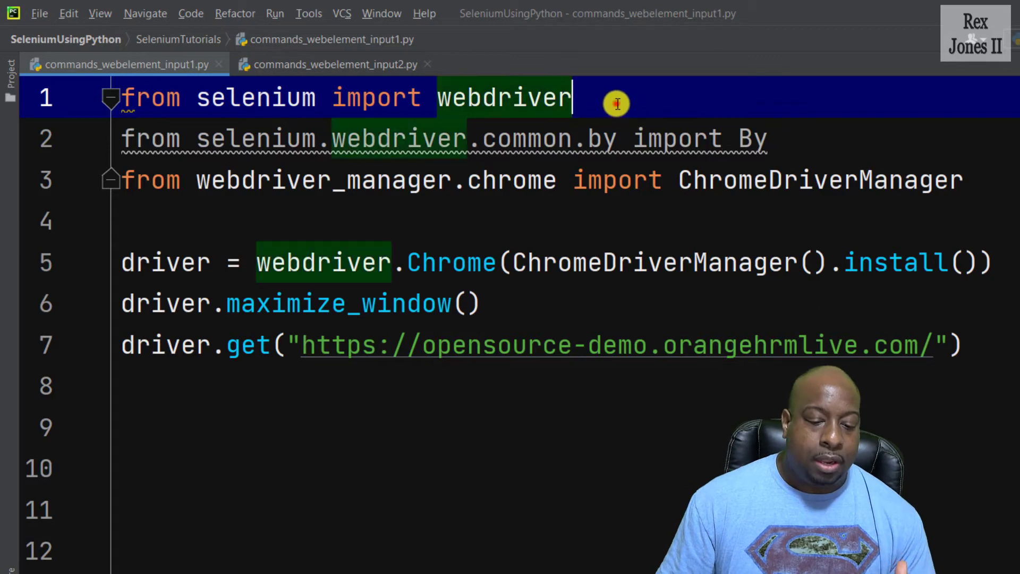
{"action": "double_click", "coordinate": [503, 98]}
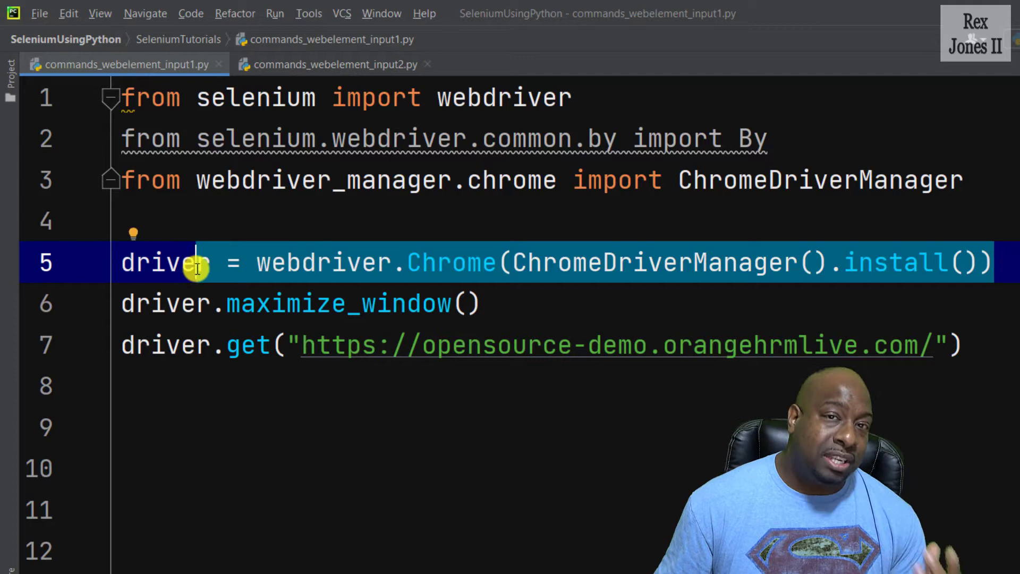
{"action": "left_click", "coordinate": [149, 302]}
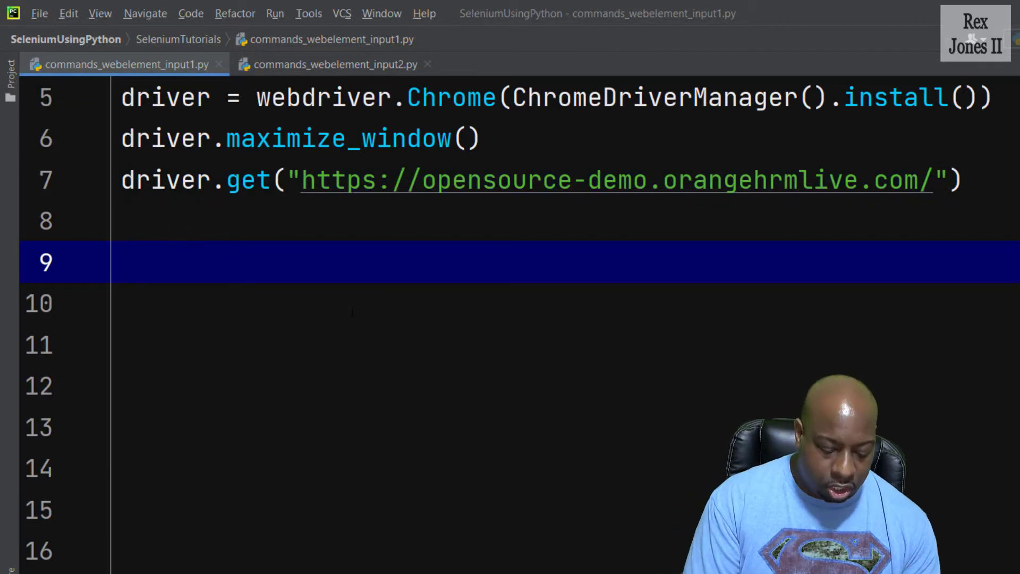
Store all elements found by tag name "input" in input_tags
{"action": "type", "text": "driver.find_elements("}
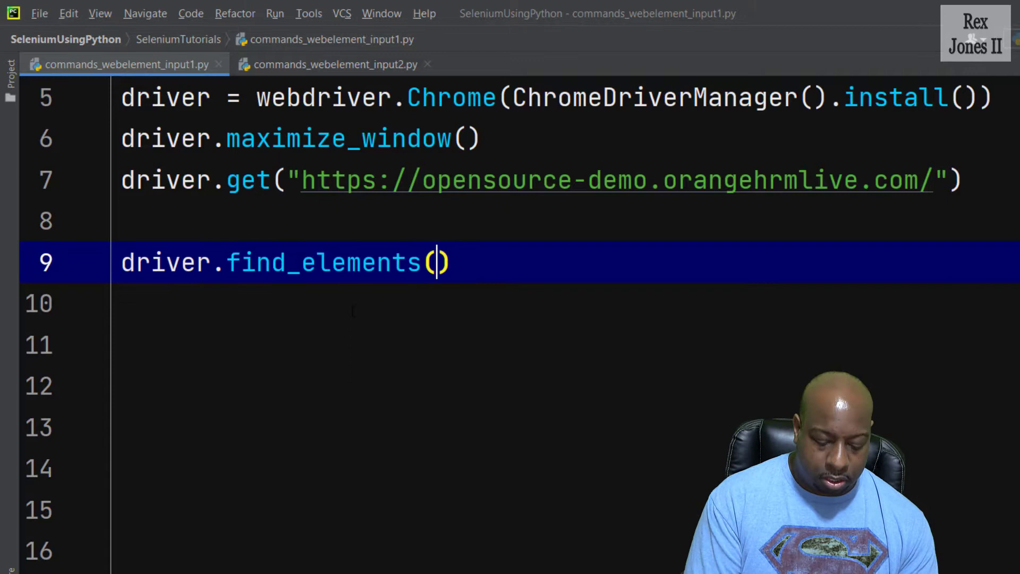
{"action": "type", "text": "By.Ta"}
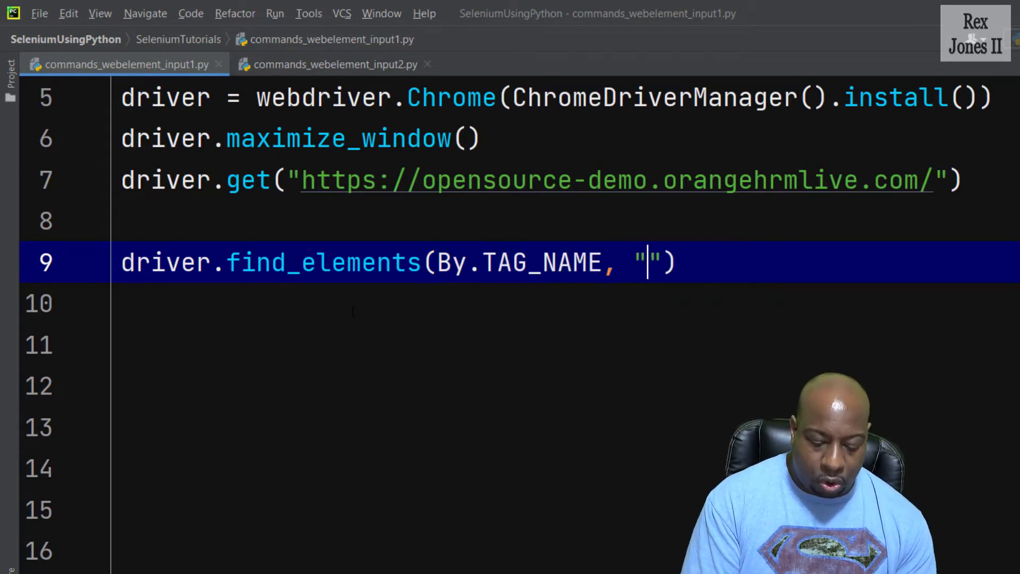
{"action": "type", "text": "input"}
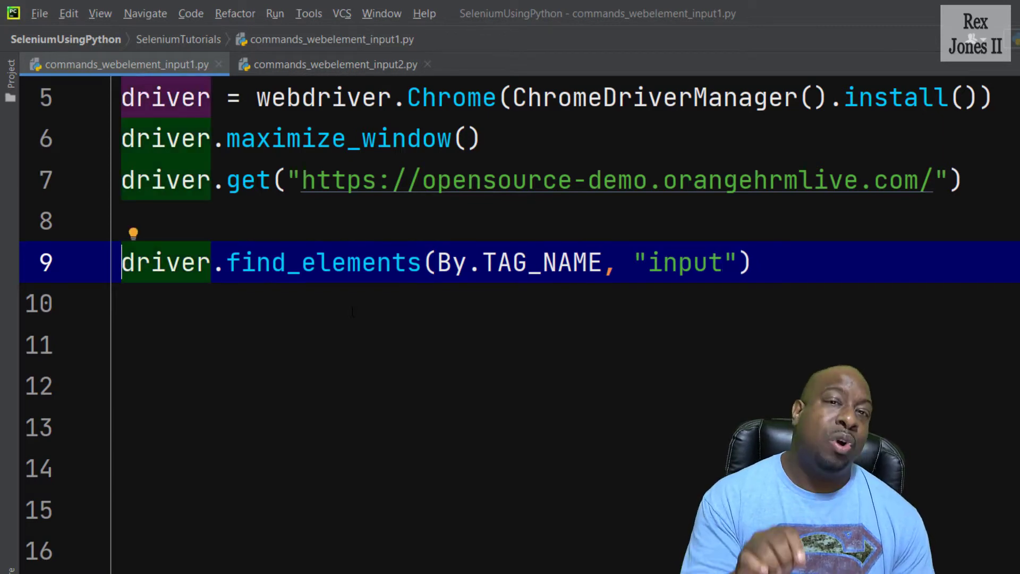
{"action": "type", "text": "input"}
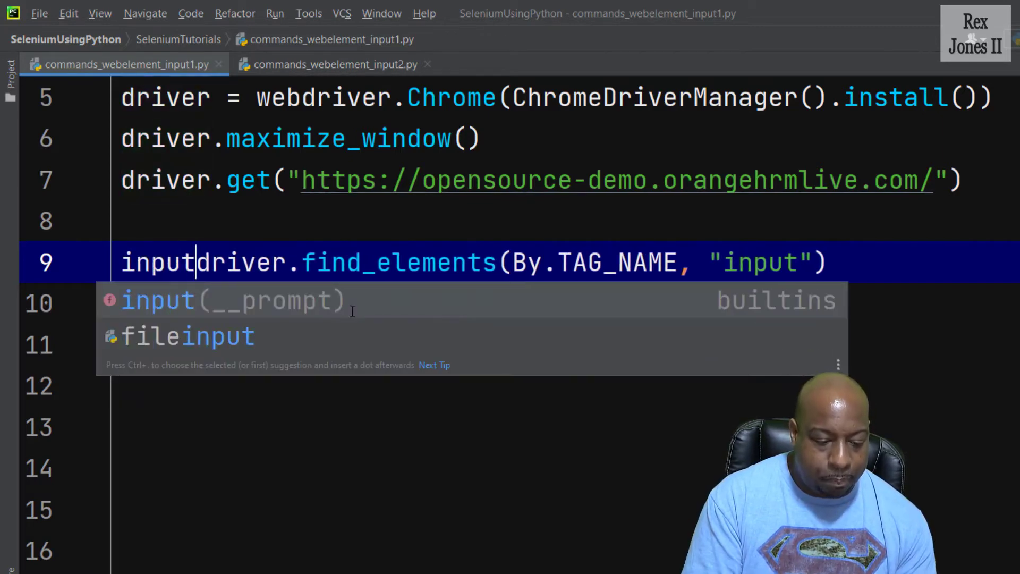
{"action": "type", "text": "_tags ="}
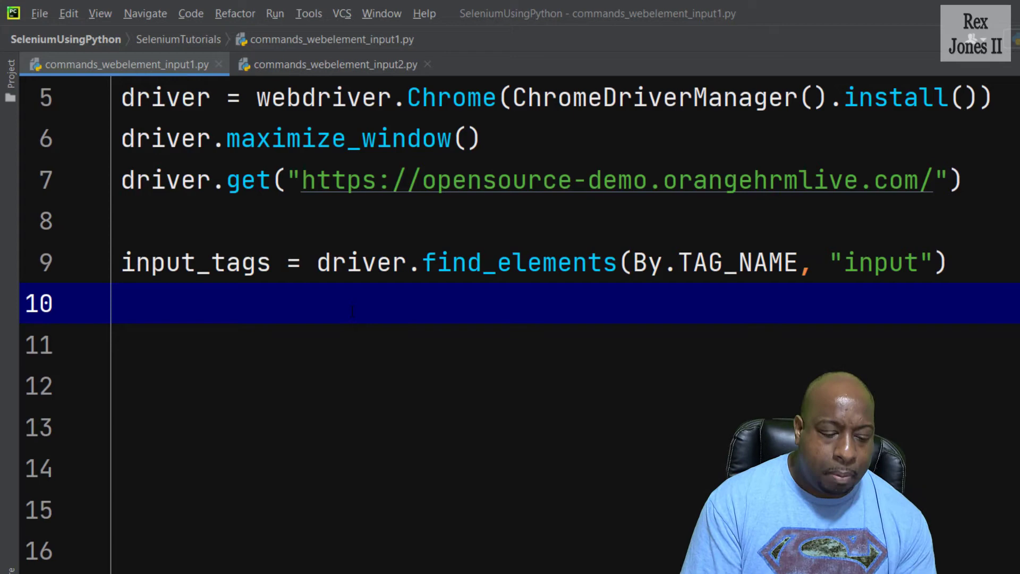
Print len(input_tags) with a '# of Input Tag Names' label
{"action": "type", "text": "print"}
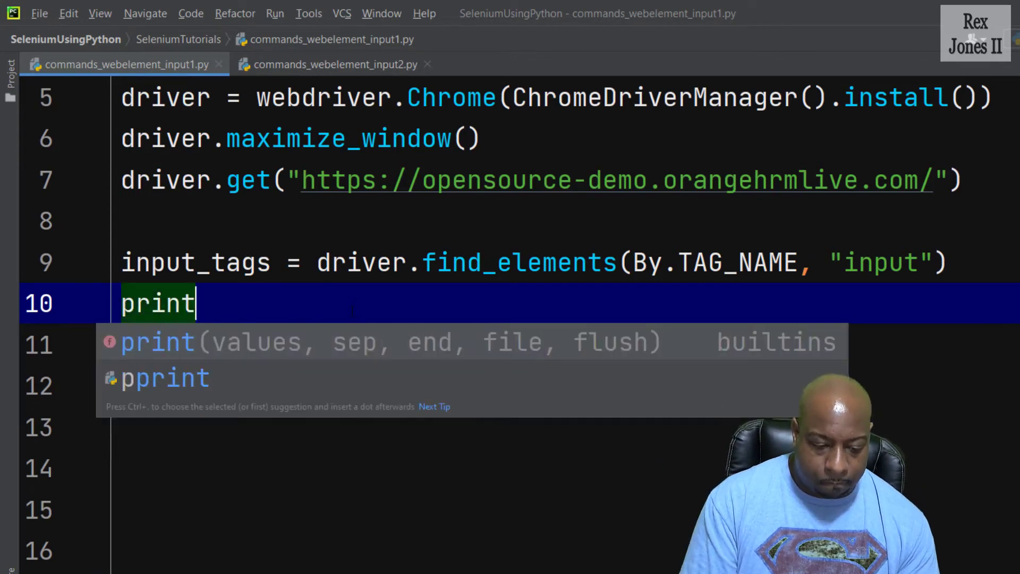
{"action": "type", "text": "(\"\")"}
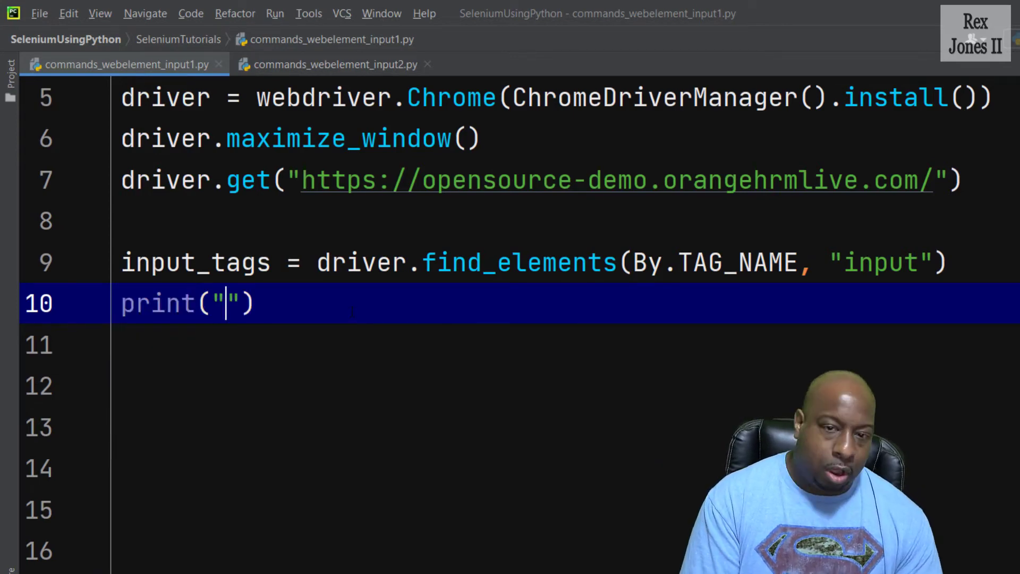
{"action": "type", "text": "# of"}
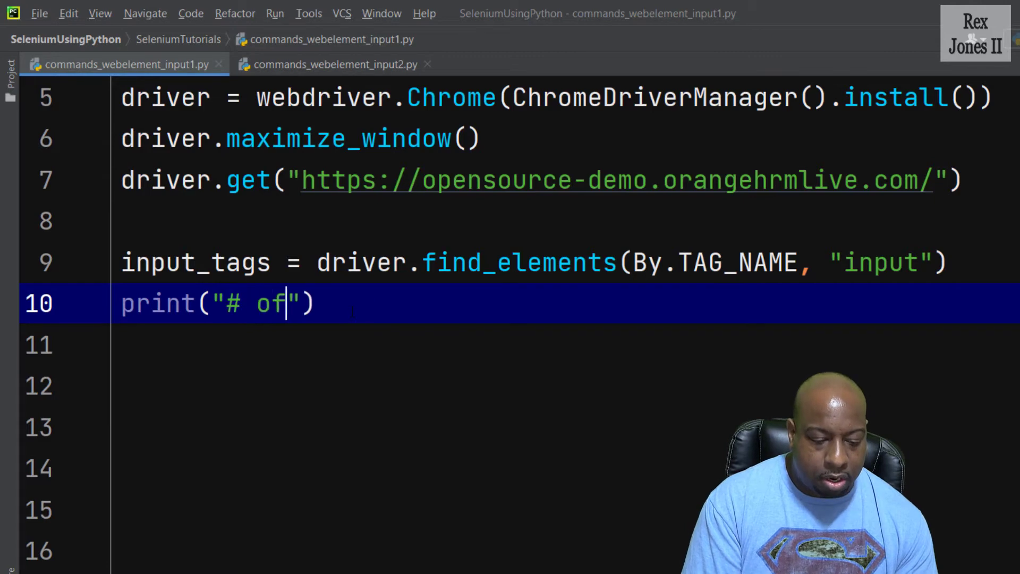
{"action": "type", "text": "Input Tag"}
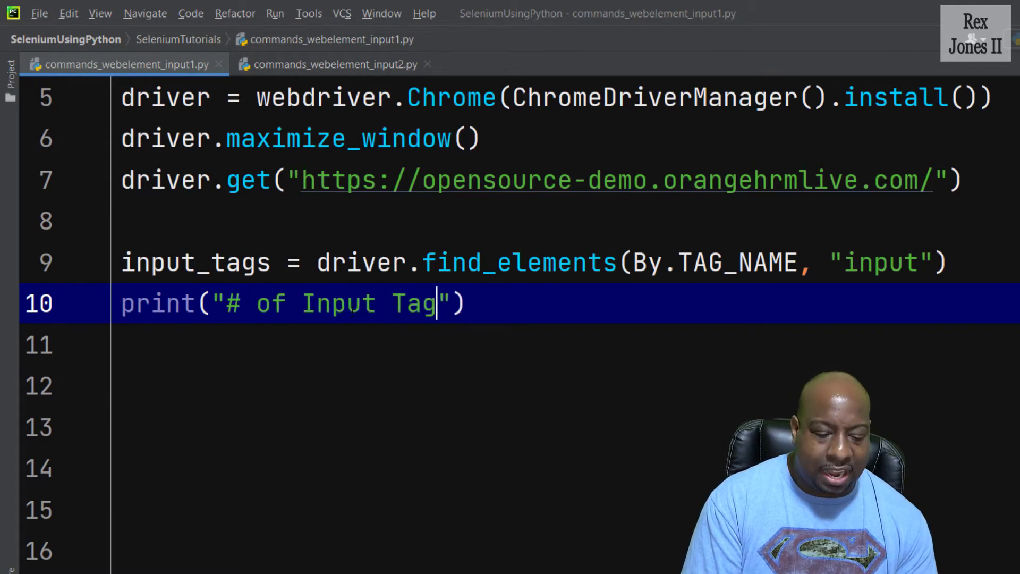
{"action": "type", "text": "s Names"}
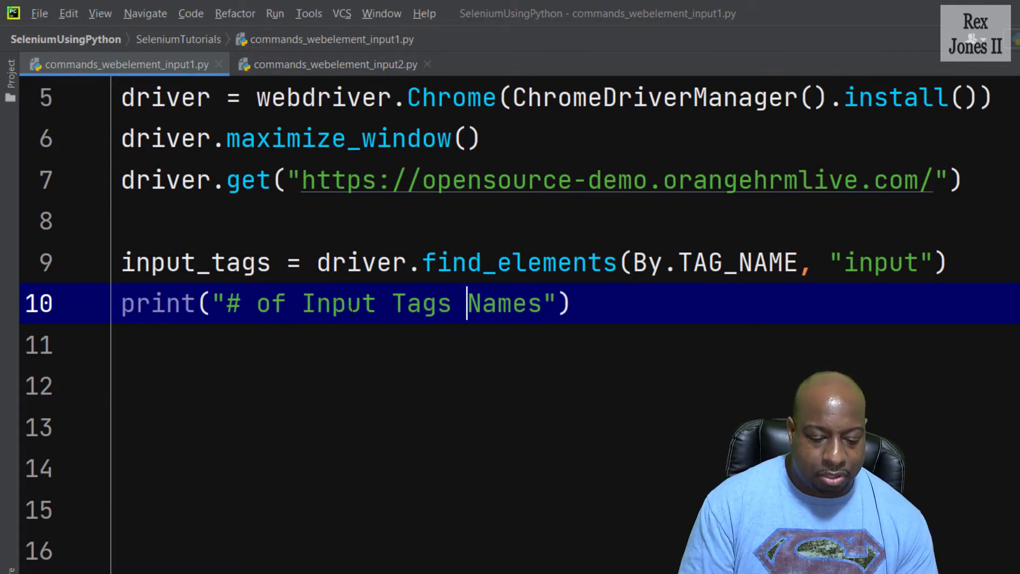
{"action": "type", "text": "Tag Names"}
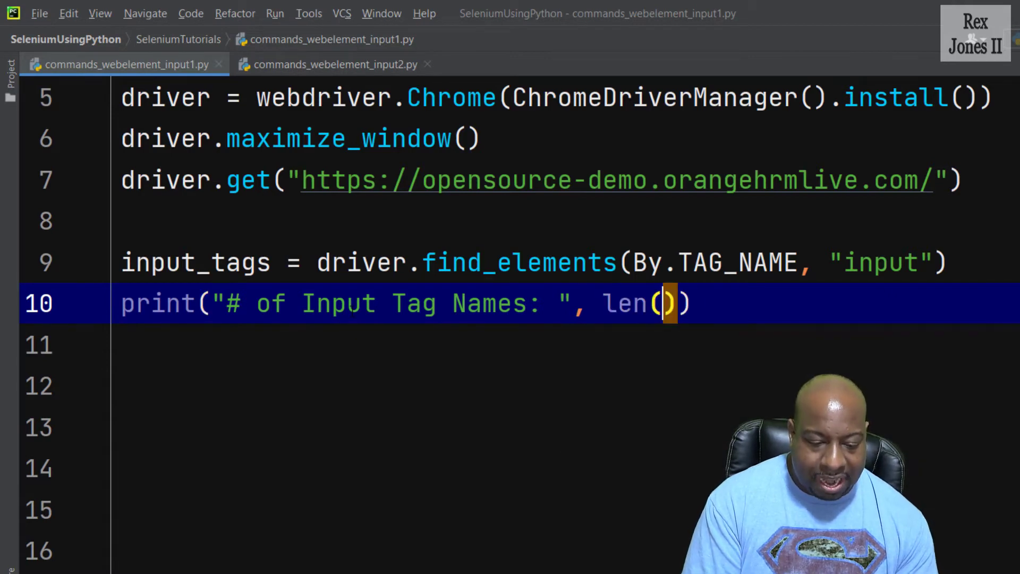
{"action": "type", "text": "input_tags"}
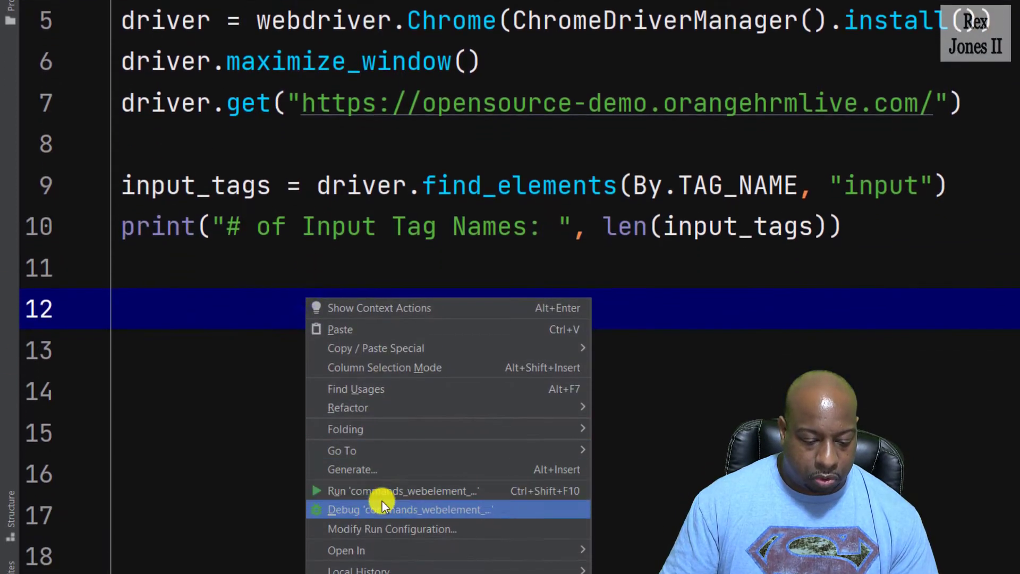
Run commands_webelement_input1 from the editor context menu to launch Chrome
{"action": "left_click", "coordinate": [409, 509]}
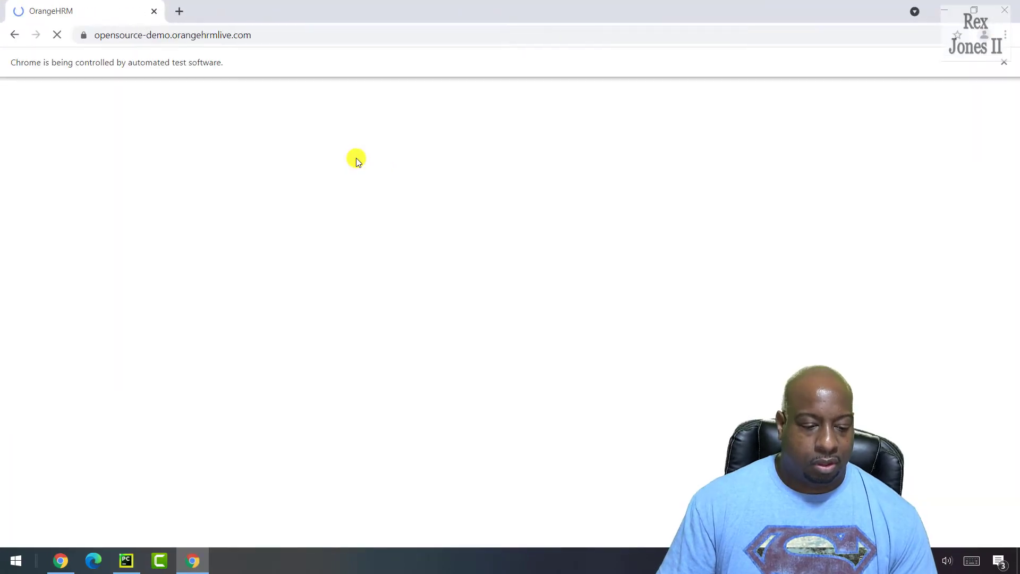
{"action": "left_click", "coordinate": [125, 559]}
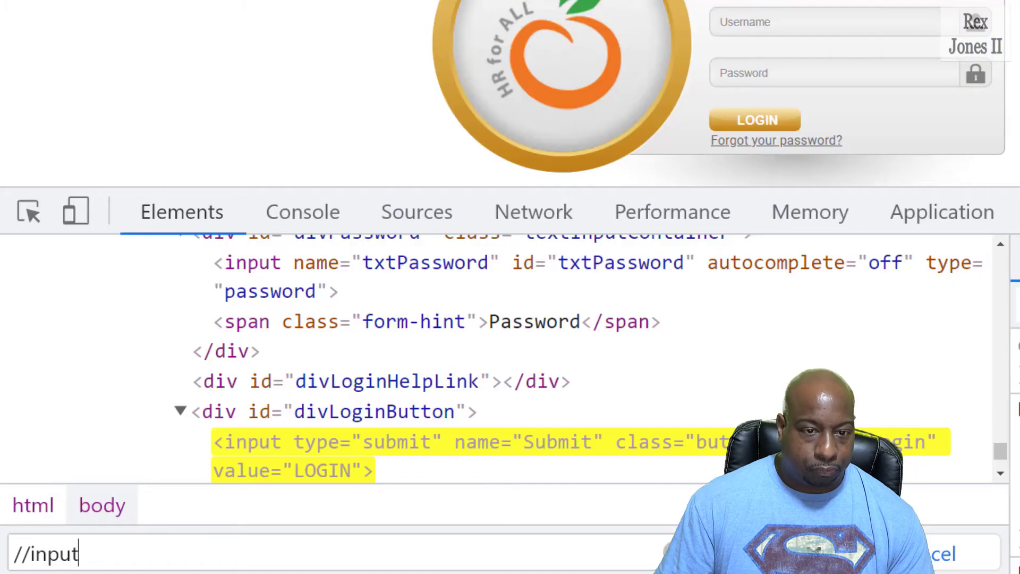
{"action": "mouse_move", "coordinate": [316, 442]}
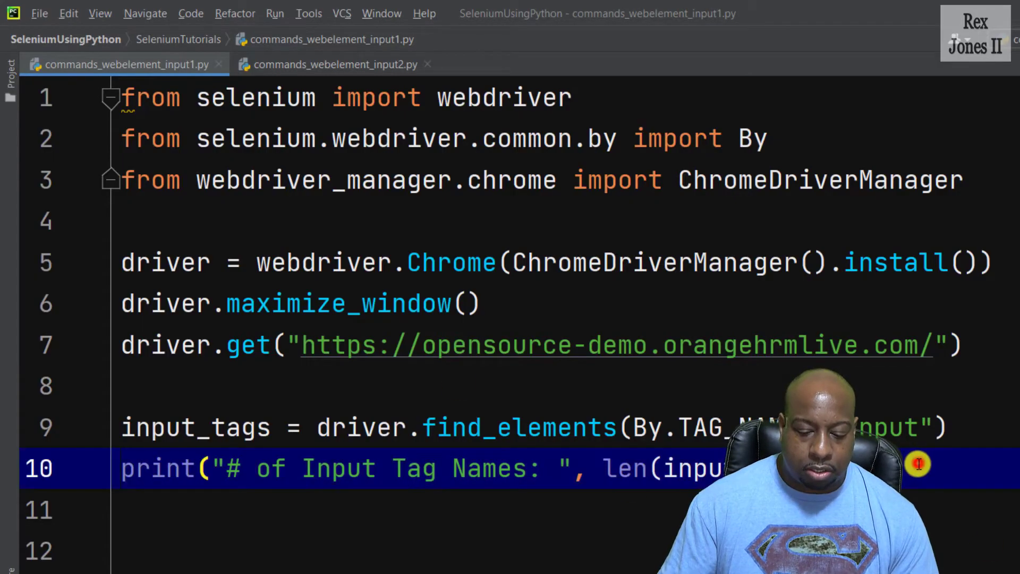
Send "ABCDE" to the element found by ID txtUsername
{"action": "scroll", "scroll_direction": "down", "scroll_amount": 3}
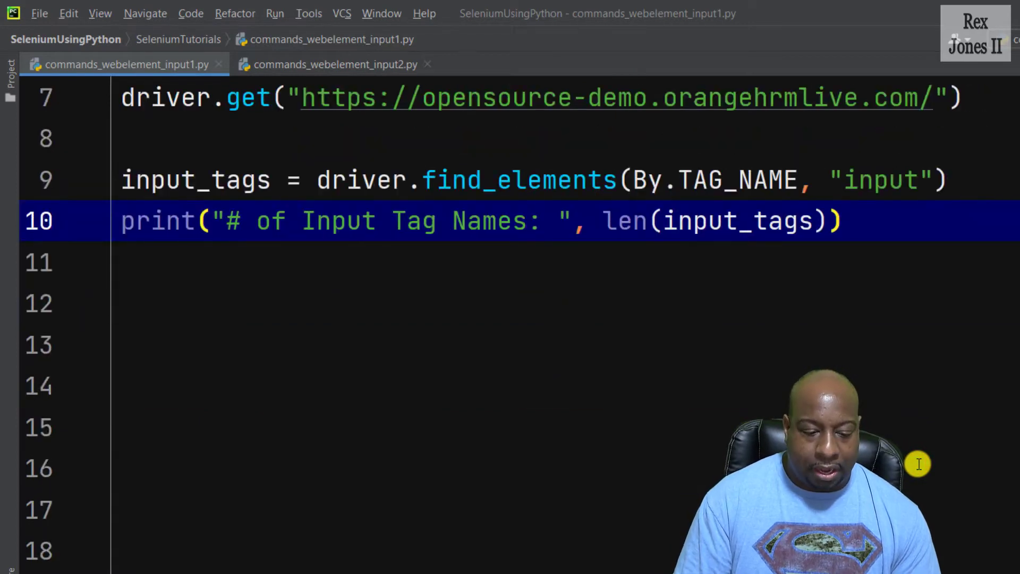
{"action": "type", "text": "driver.fin"}
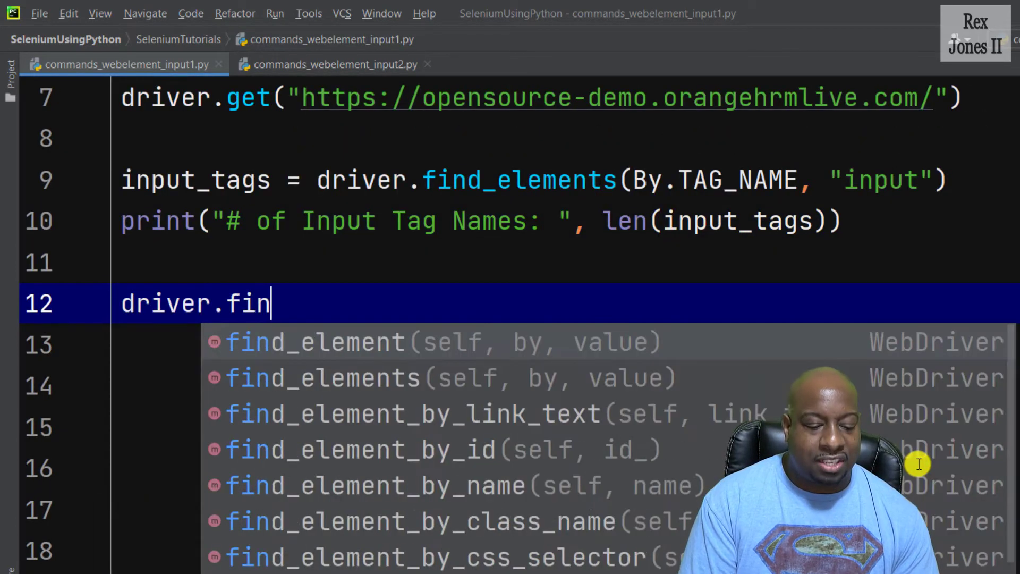
{"action": "left_click", "coordinate": [315, 342]}
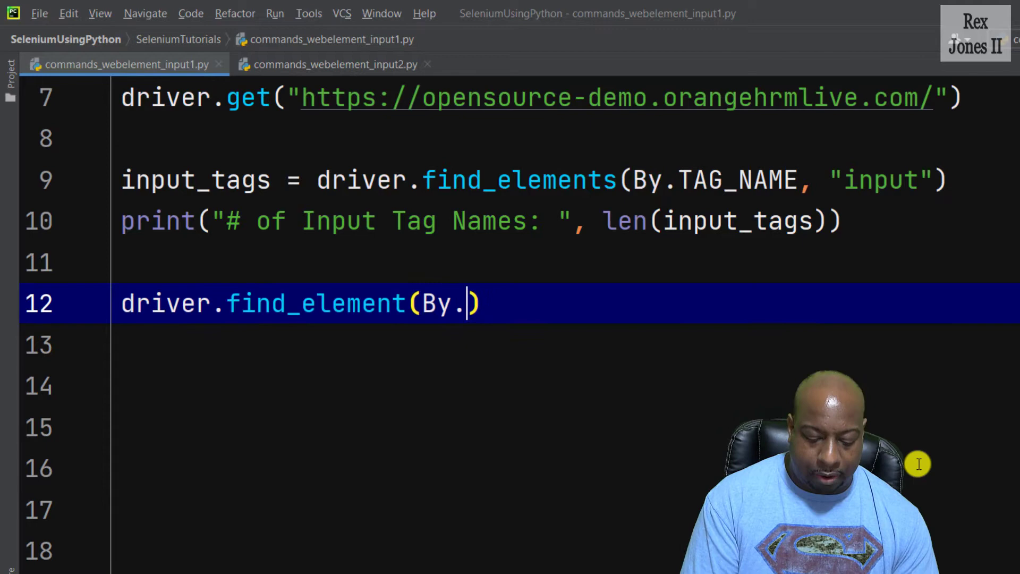
{"action": "type", "text": "ID, \"t"}
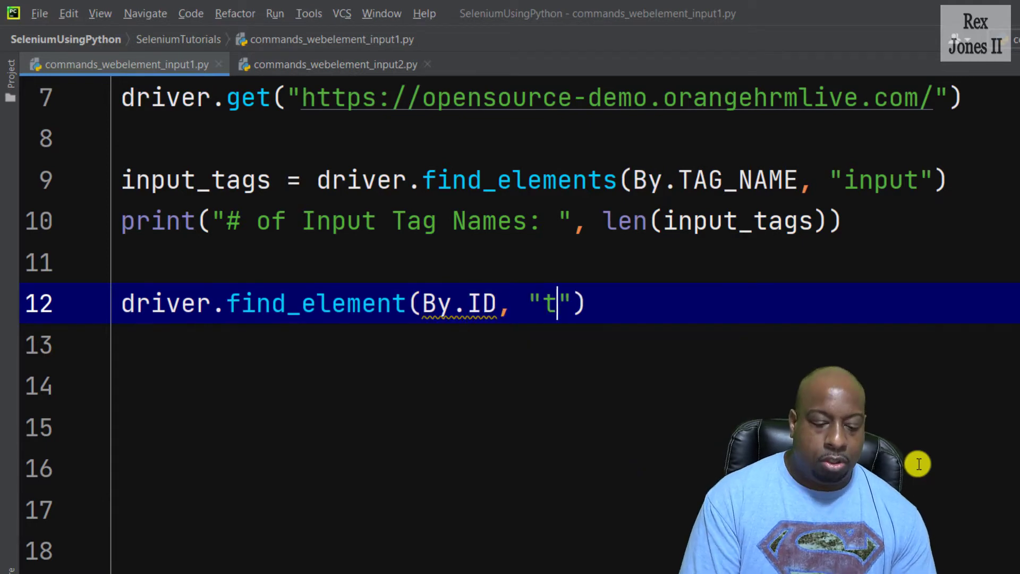
{"action": "type", "text": "xtUser"}
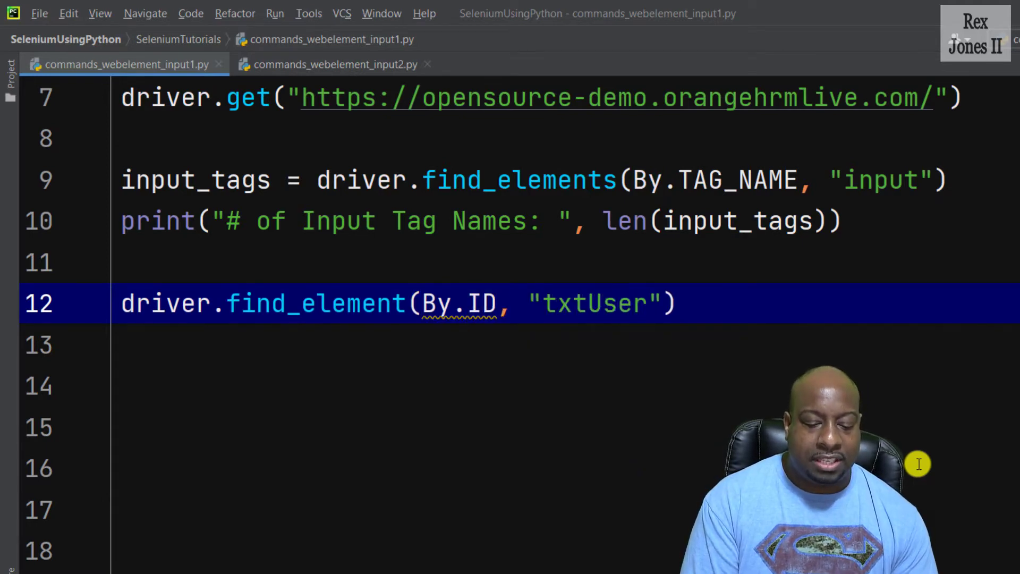
{"action": "type", "text": "name"}
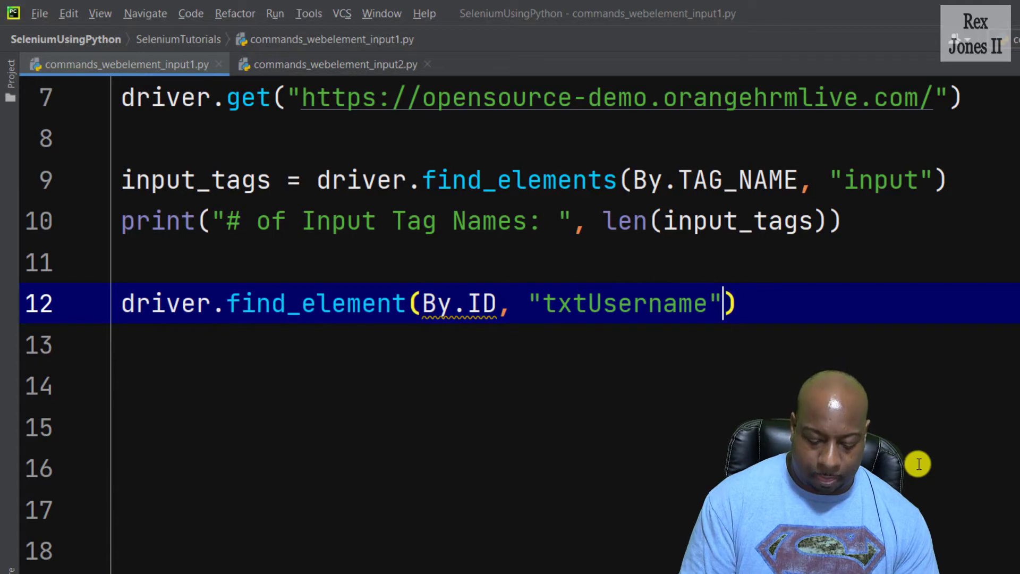
{"action": "type", "text": ".send_keys()"}
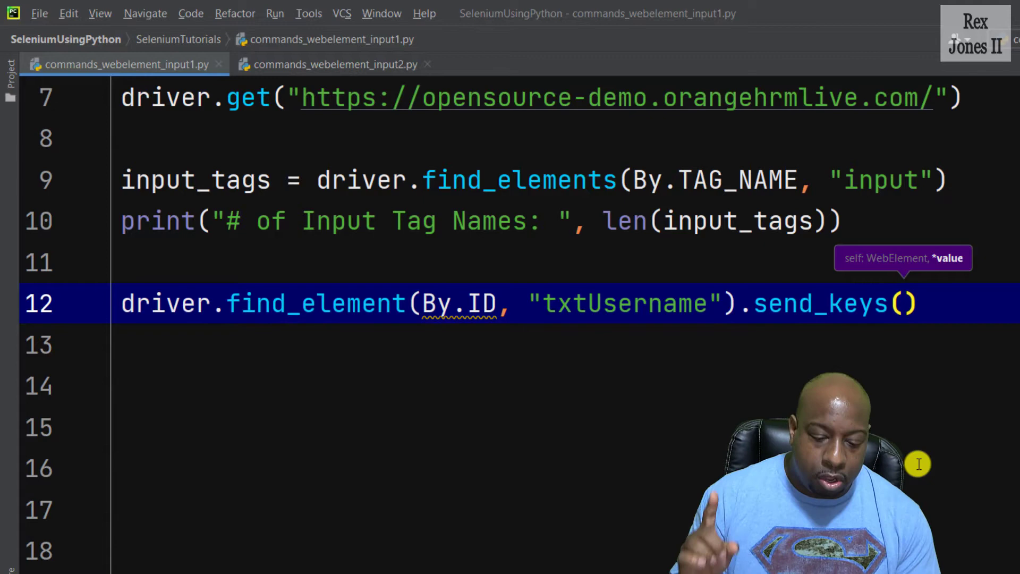
{"action": "scroll", "scroll_direction": "down", "scroll_amount": 3}
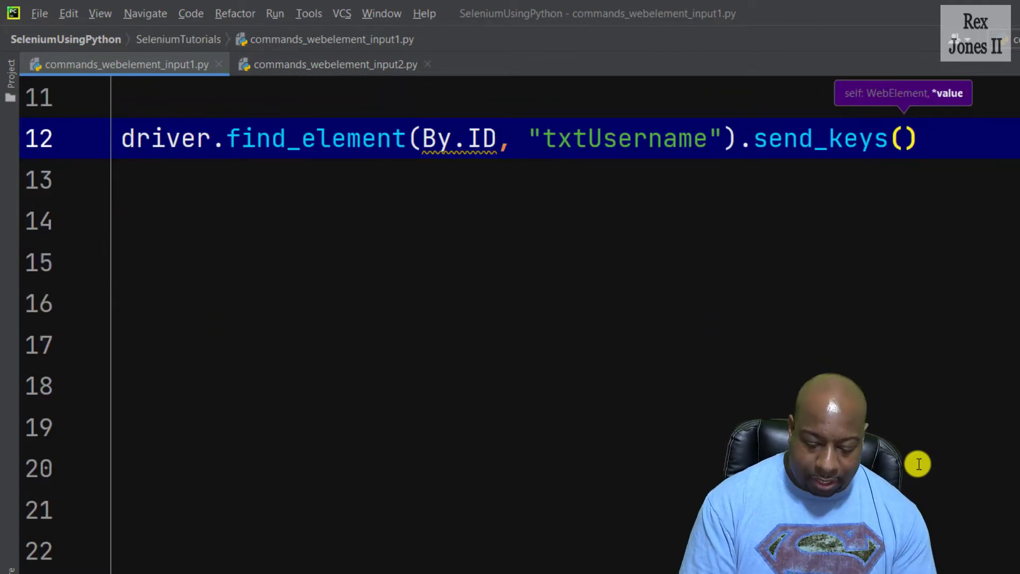
{"action": "type", "text": "\"ABC\""}
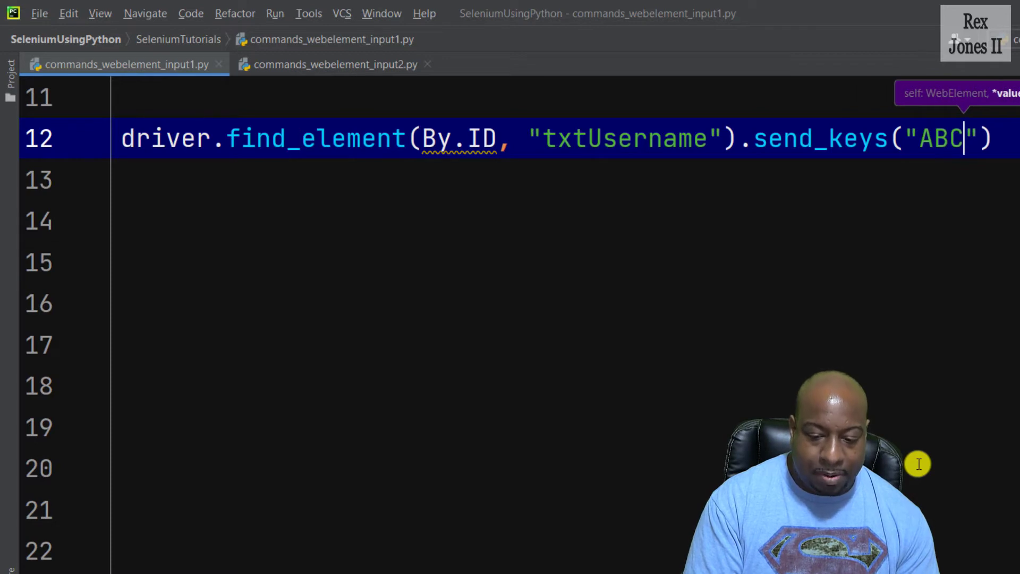
{"action": "type", "text": "DE"}
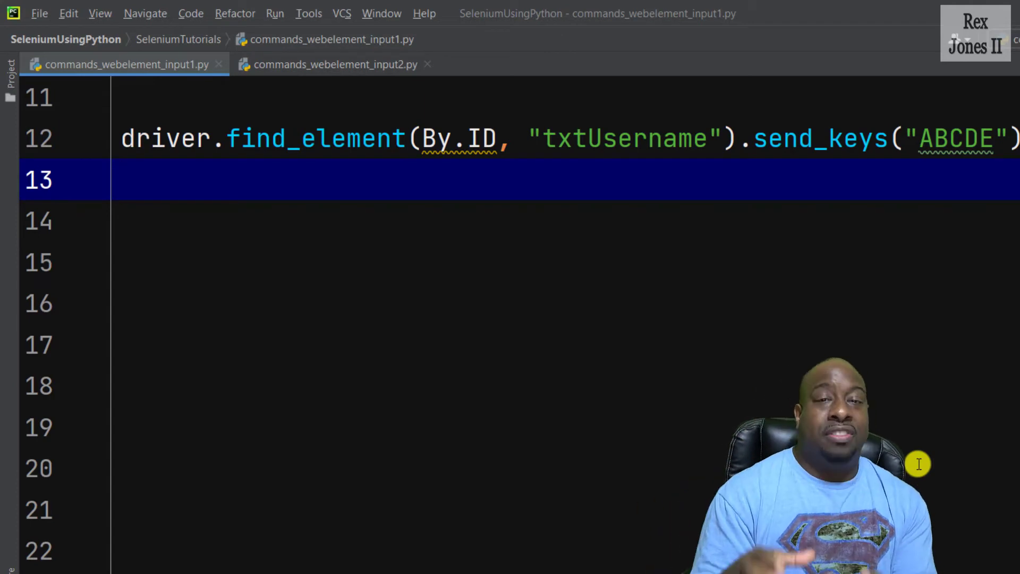
Clear the txtUsername field
{"action": "type", "text": "driver.find_element(By"}
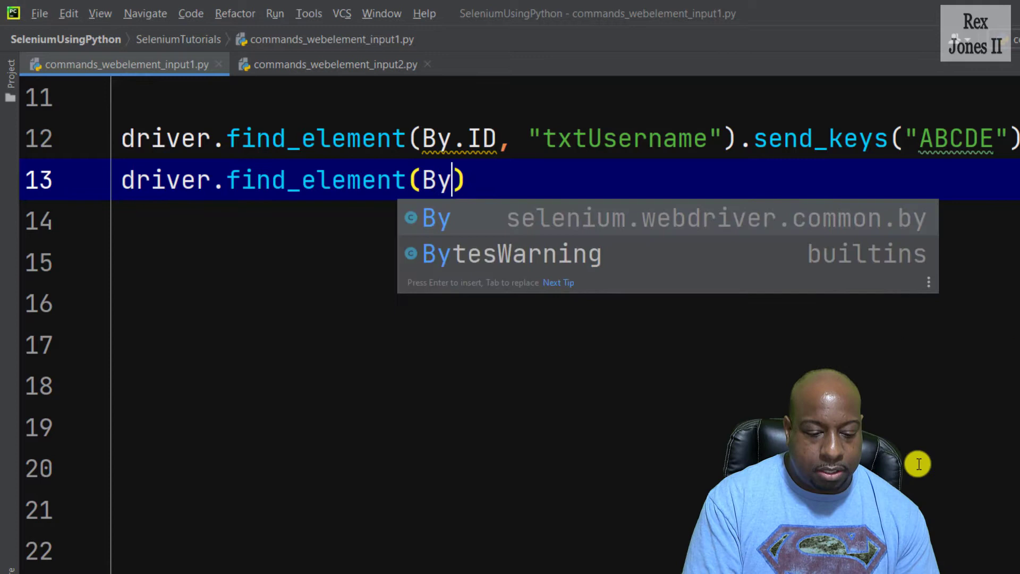
{"action": "type", "text": ".ID, \"t"}
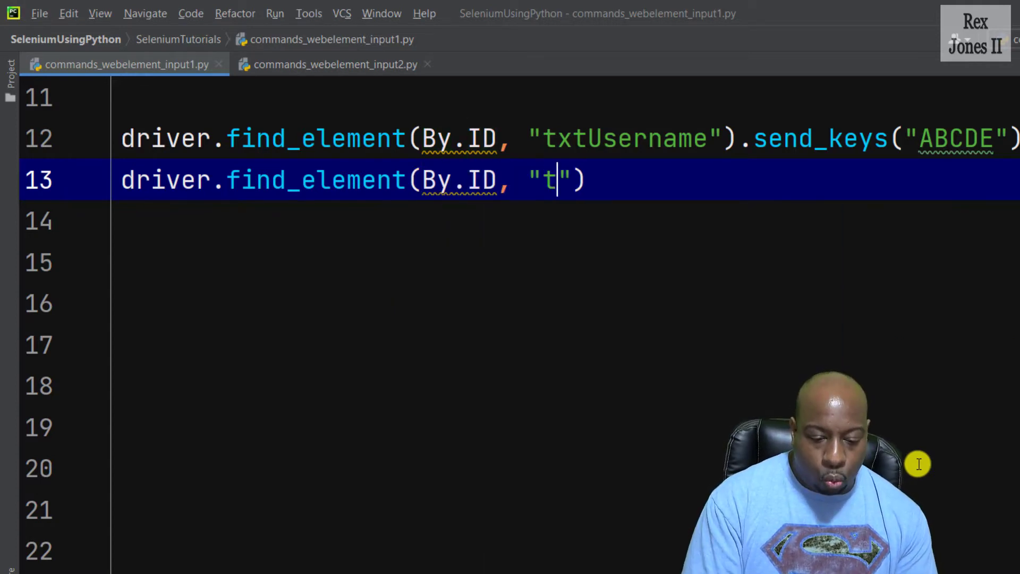
{"action": "type", "text": "xtUsername"}
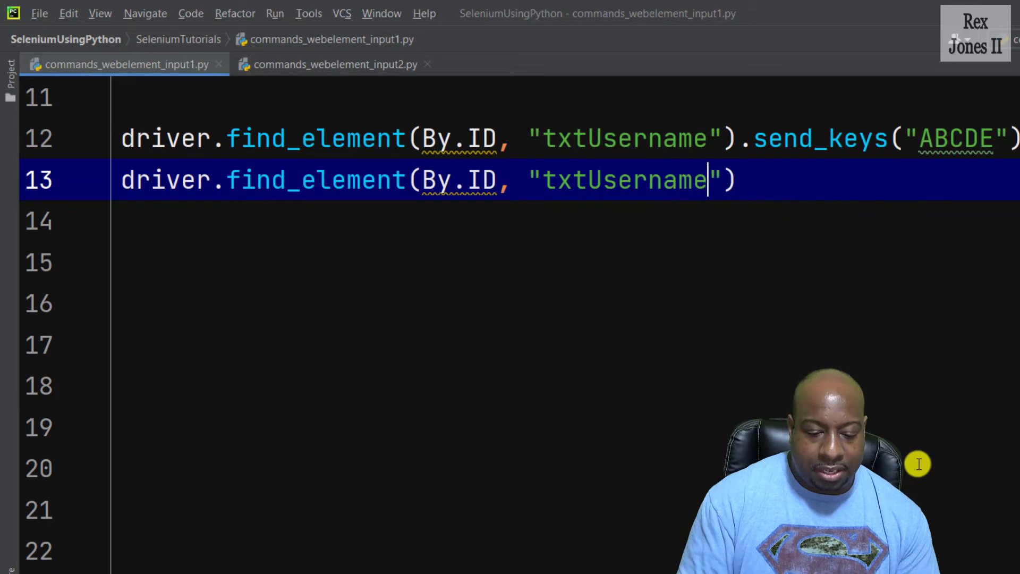
{"action": "type", "text": ".clear("}
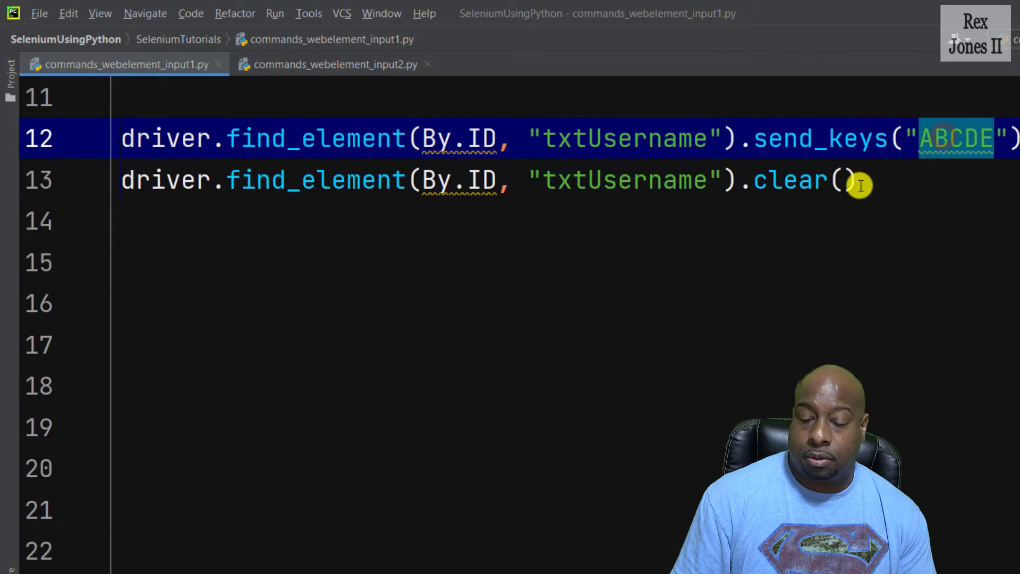
Send "Admin" to the txtUsername field
{"action": "left_click", "coordinate": [858, 180]}
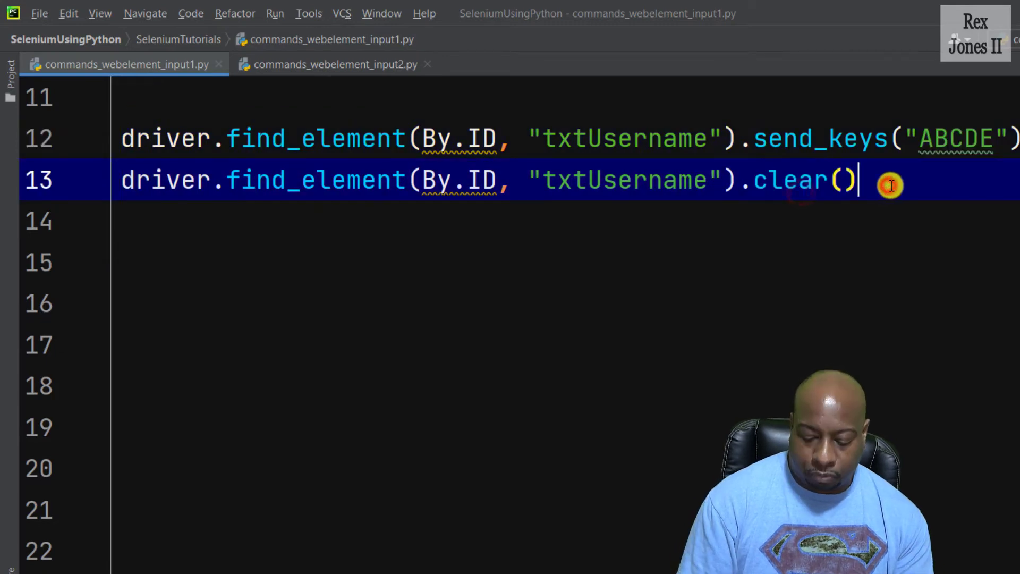
{"action": "type", "text": "driver.find_element("}
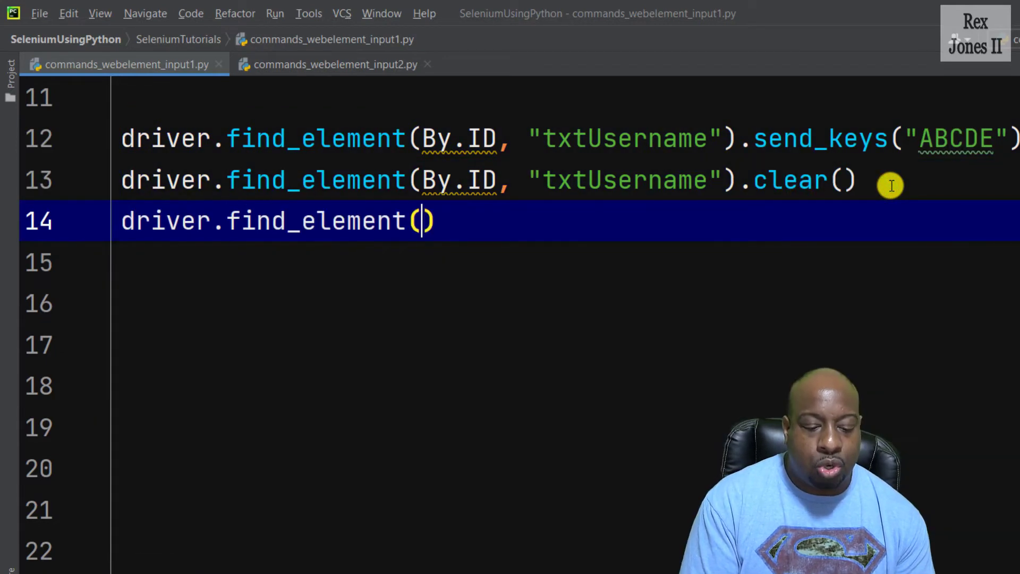
{"action": "type", "text": "By.ID"}
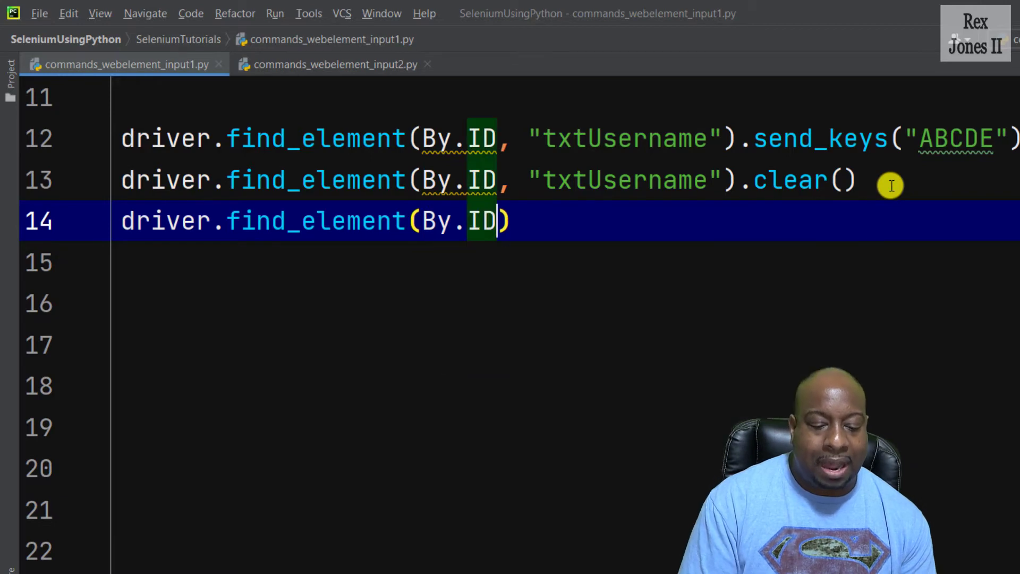
{"action": "type", "text": "\","}
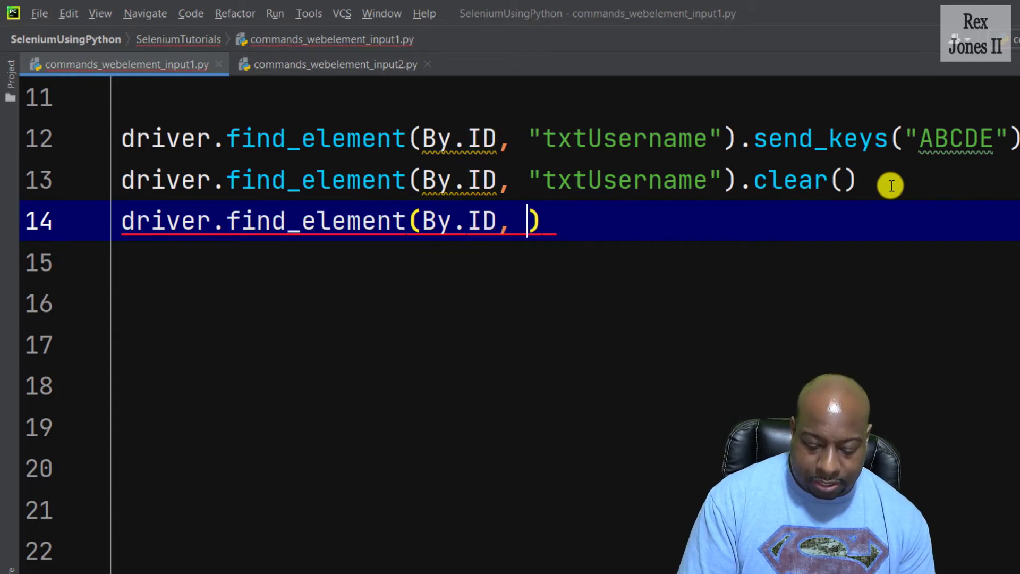
{"action": "type", "text": "\"tx\""}
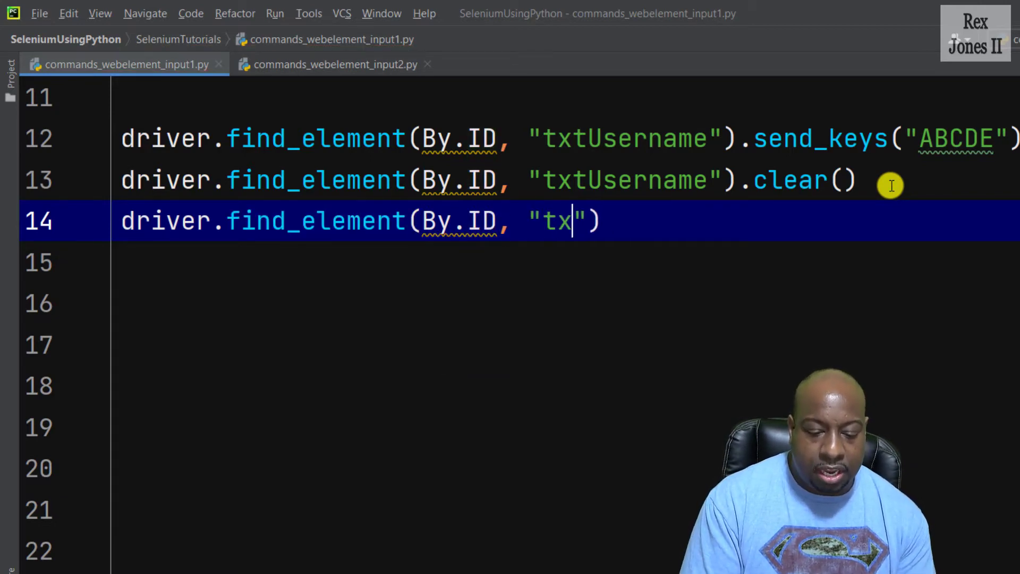
{"action": "type", "text": "tUsername"}
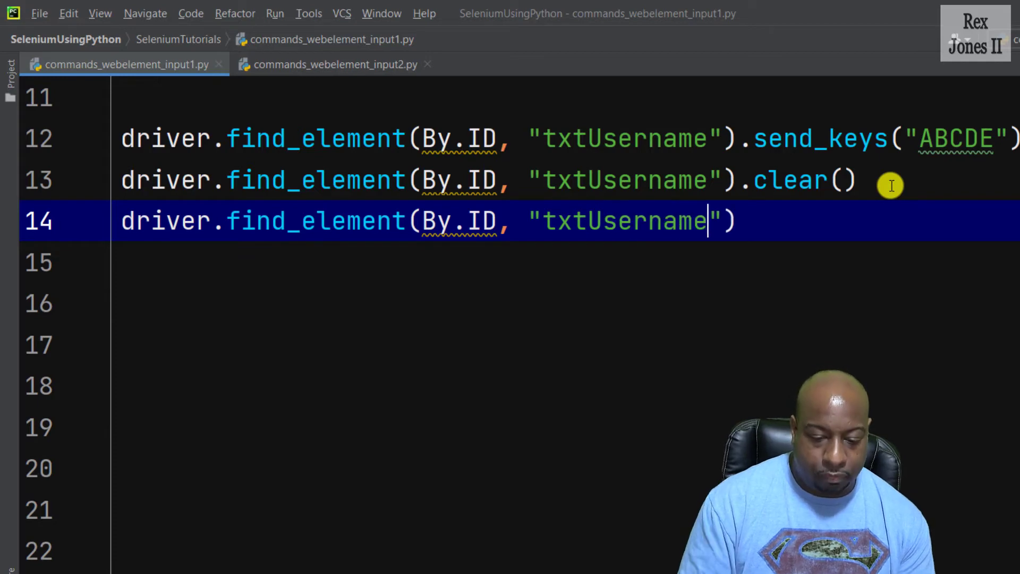
{"action": "type", "text": ".send_keys()"}
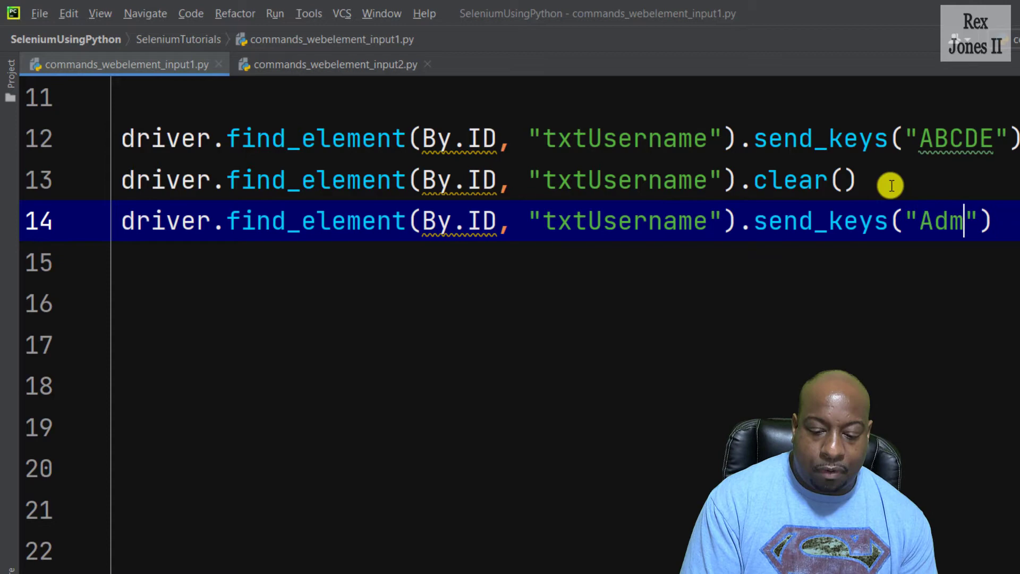
{"action": "type", "text": "in"}
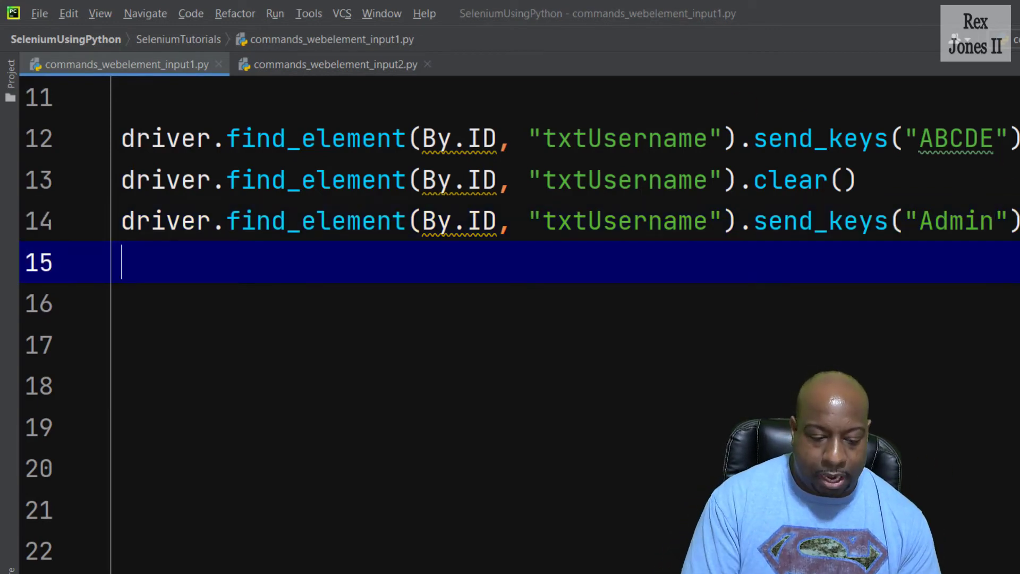
{"action": "type", "text": "driver.find_element("}
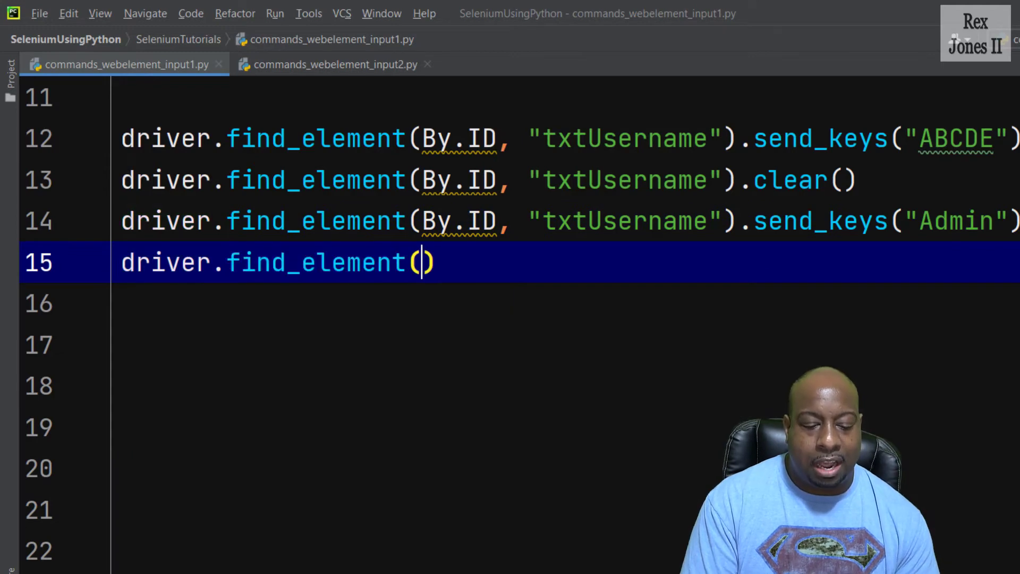
{"action": "type", "text": "By.ID"}
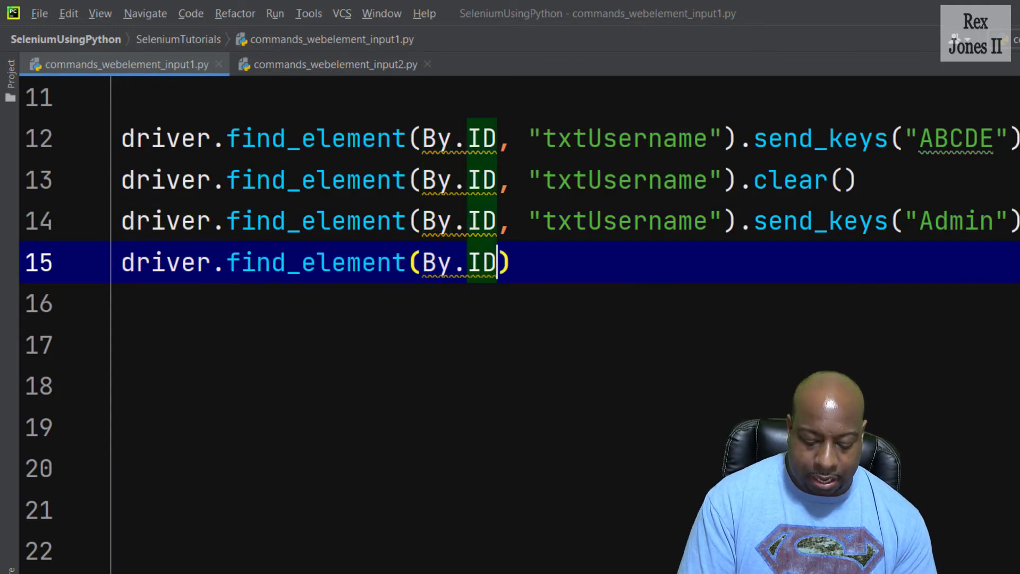
{"action": "type", "text": ", \"tx\""}
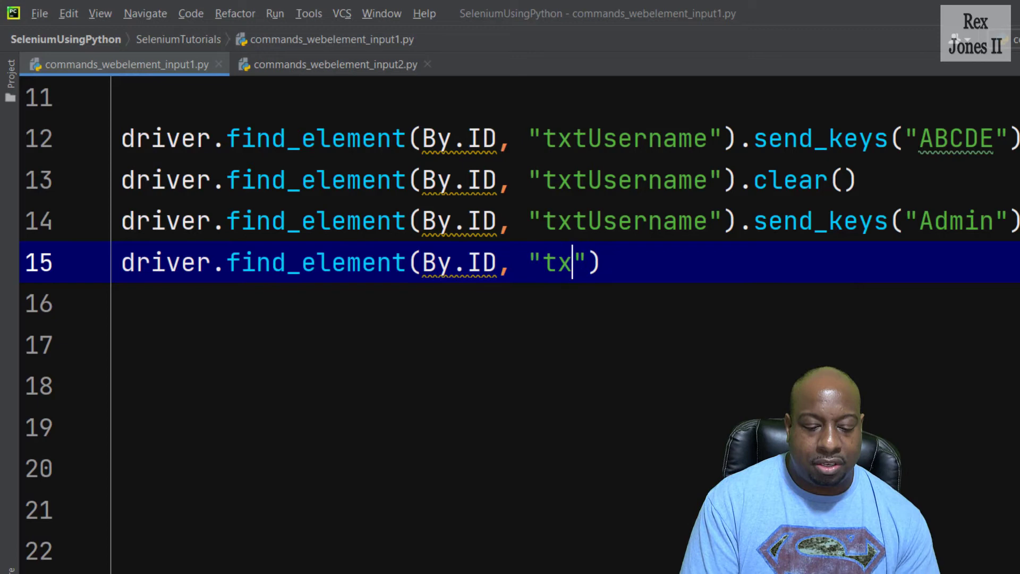
{"action": "type", "text": "tPassword"}
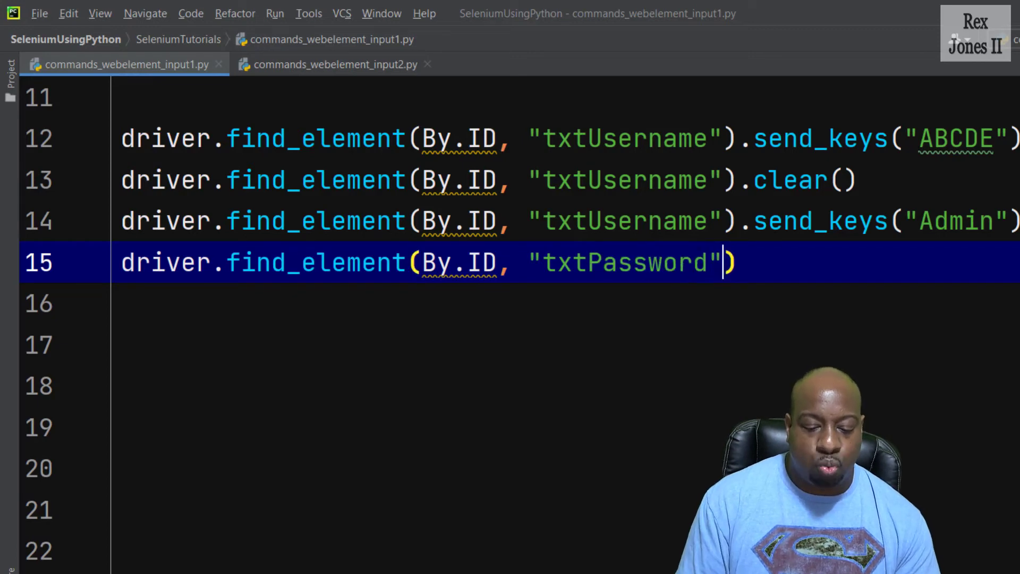
{"action": "type", "text": ".send_keys()"}
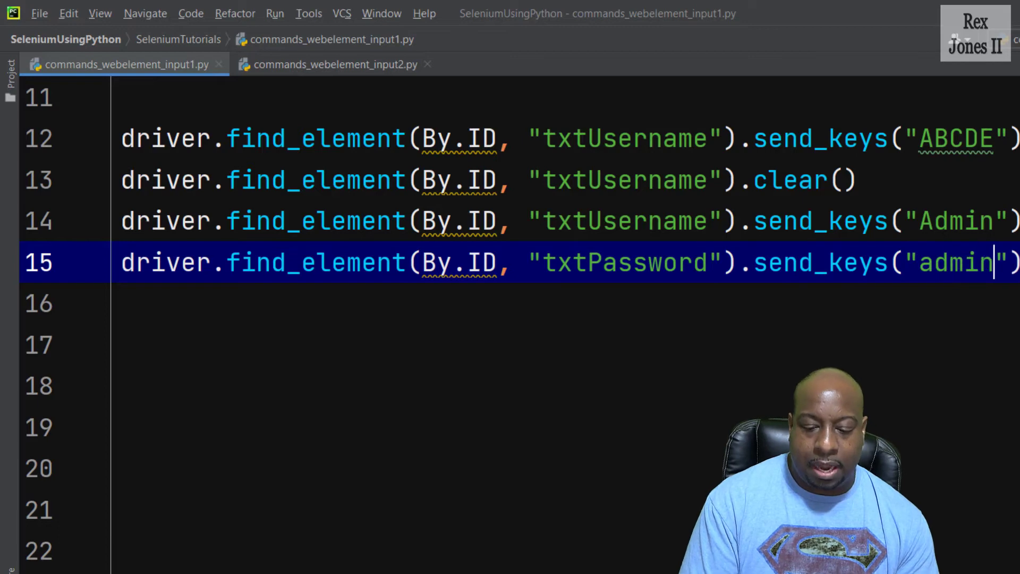
{"action": "type", "text": "12"}
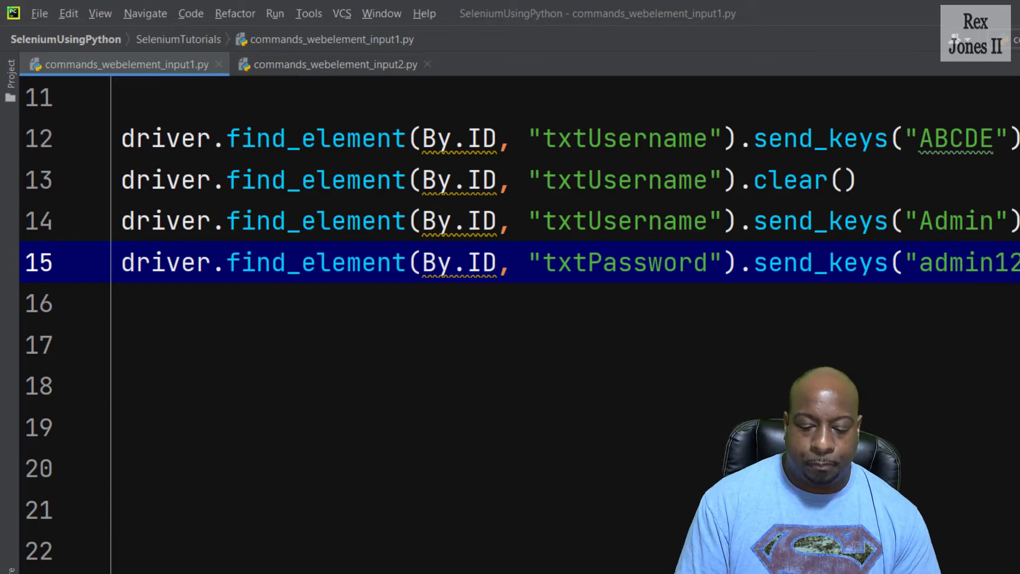
{"action": "key", "text": "Enter"}
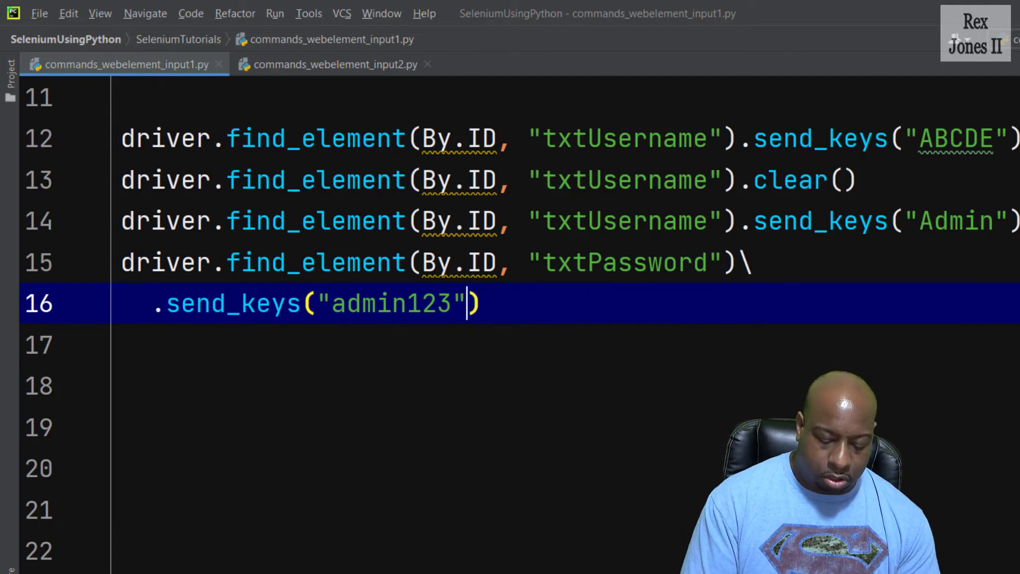
{"action": "type", "text": ","}
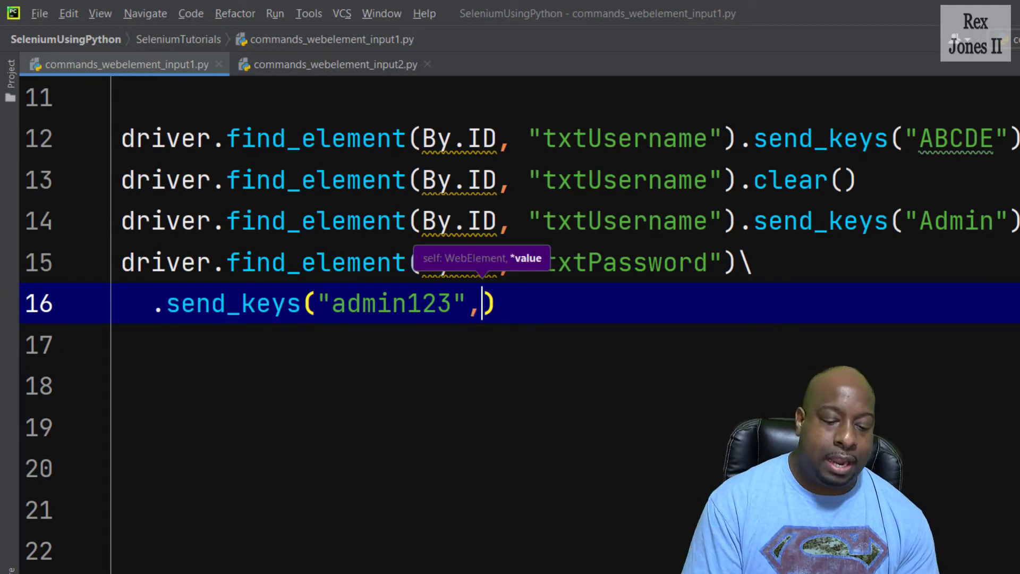
{"action": "type", "text": "Keys"}
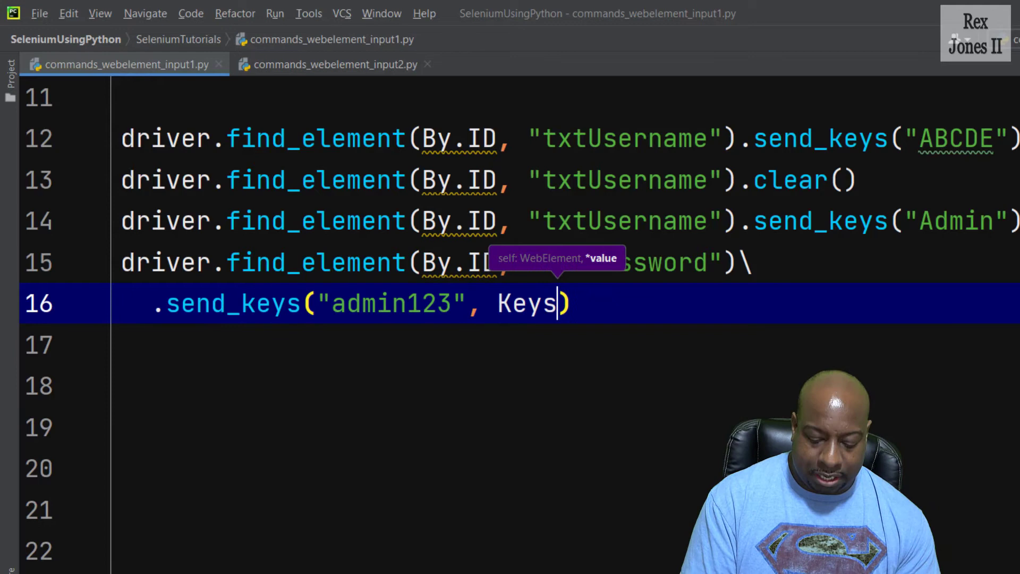
{"action": "type", "text": ".ENTER"}
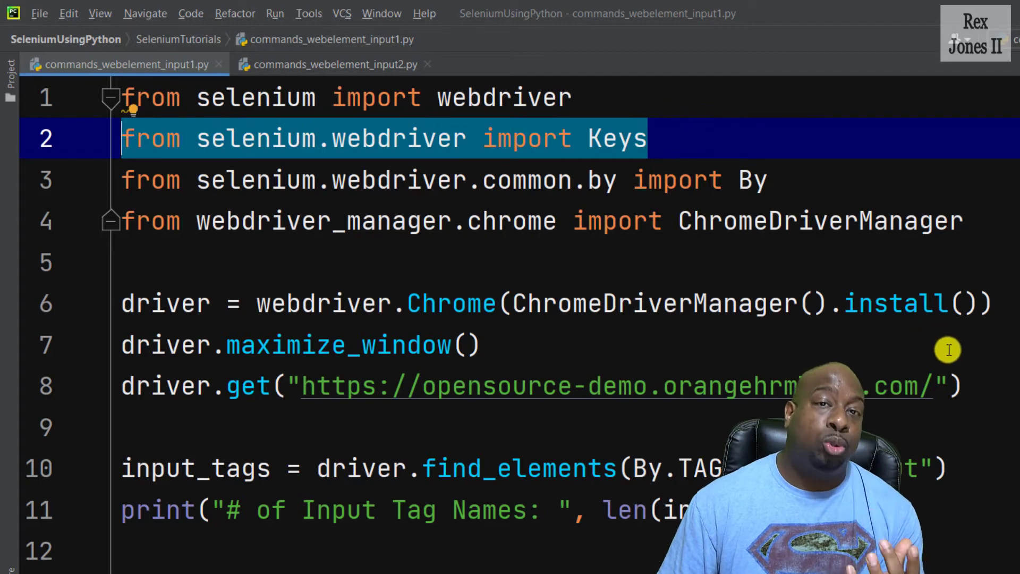
Add a time.sleep call after the login line, auto-importing time
{"action": "scroll", "scroll_direction": "down", "scroll_amount": 3}
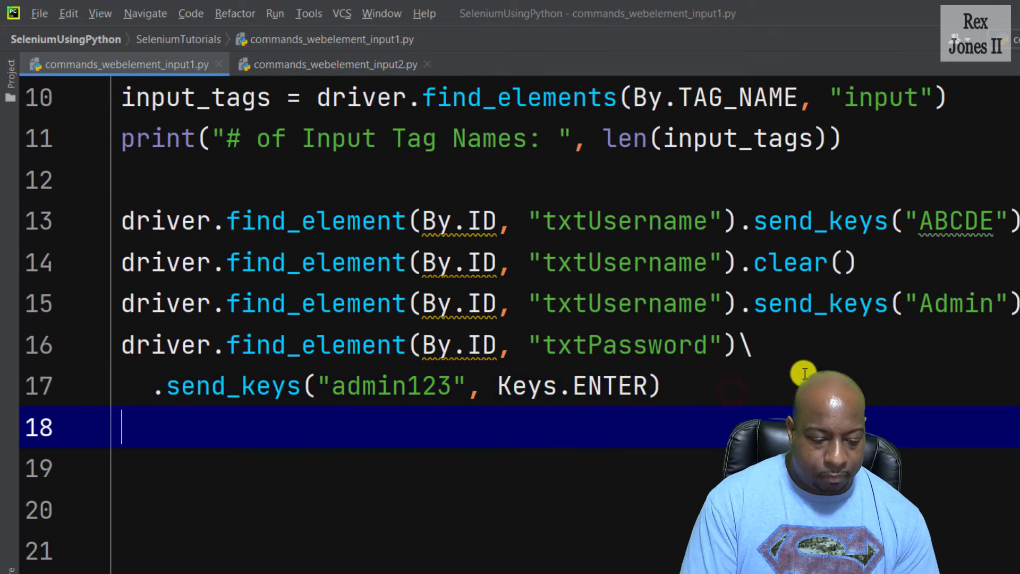
{"action": "type", "text": "tin"}
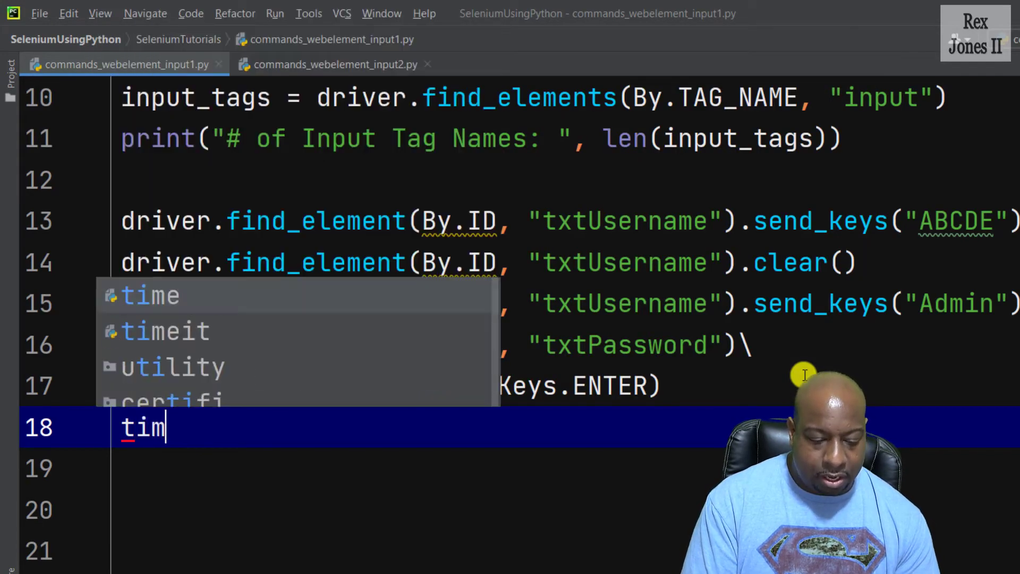
{"action": "type", "text": "e.sl"}
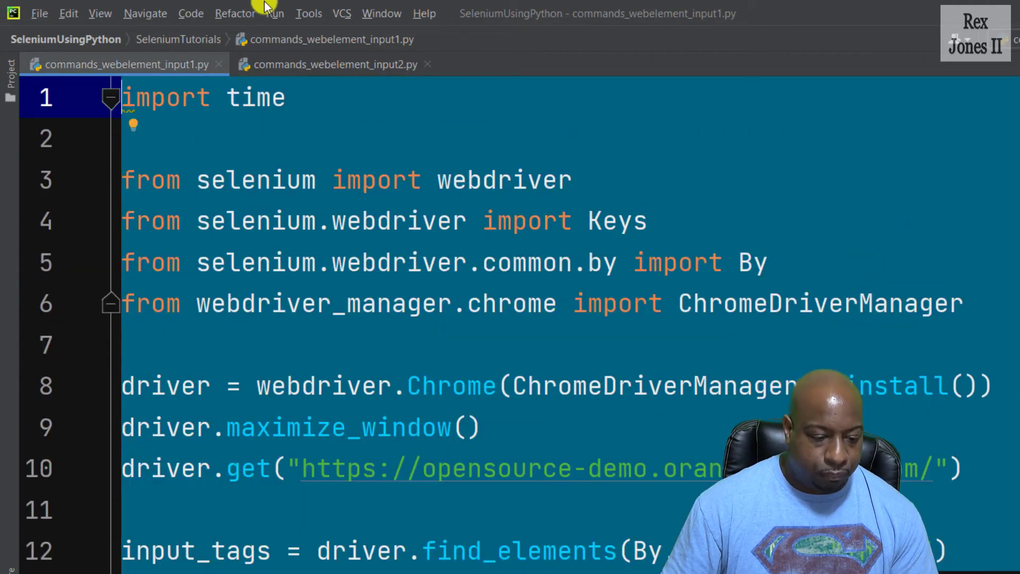
In the second webelement script, store the txtUsername element as username
{"action": "left_click", "coordinate": [328, 64]}
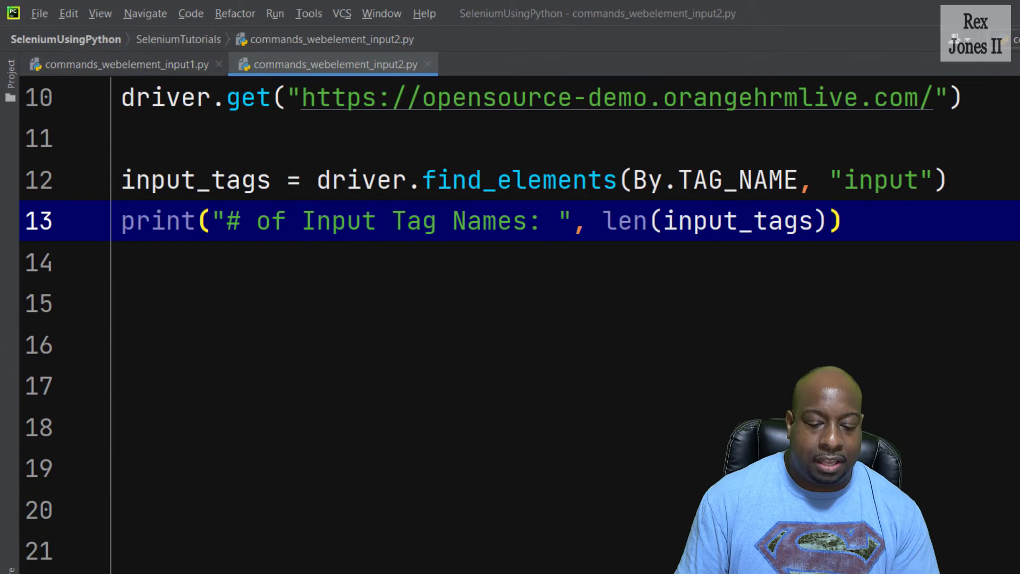
{"action": "type", "text": "us"}
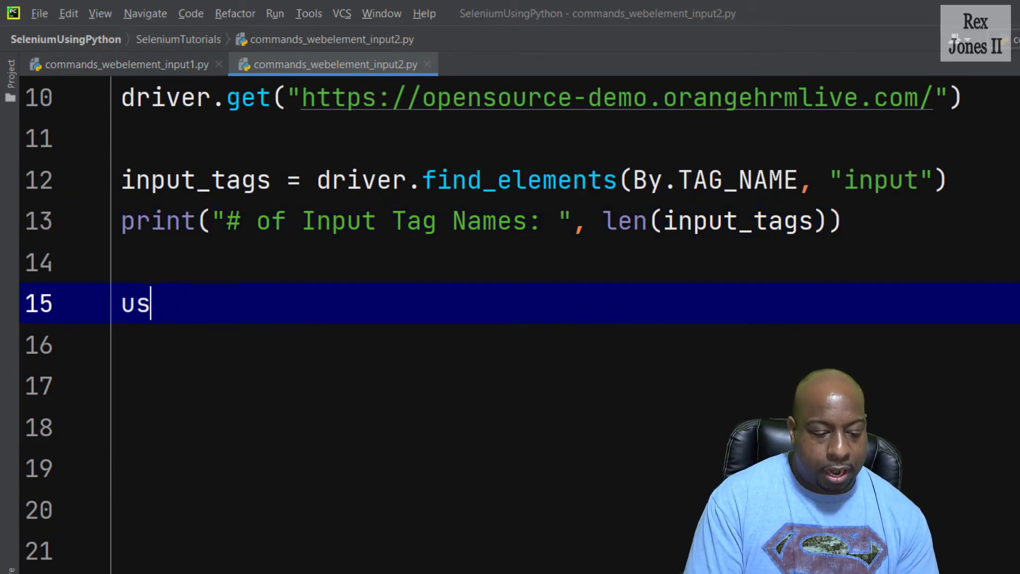
{"action": "type", "text": "ername"}
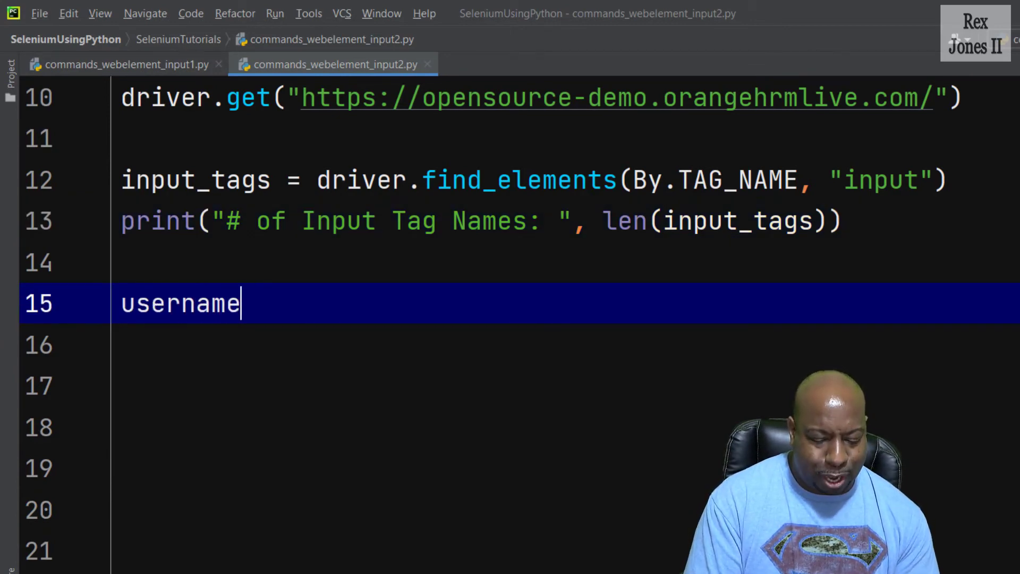
{"action": "type", "text": "= driv"}
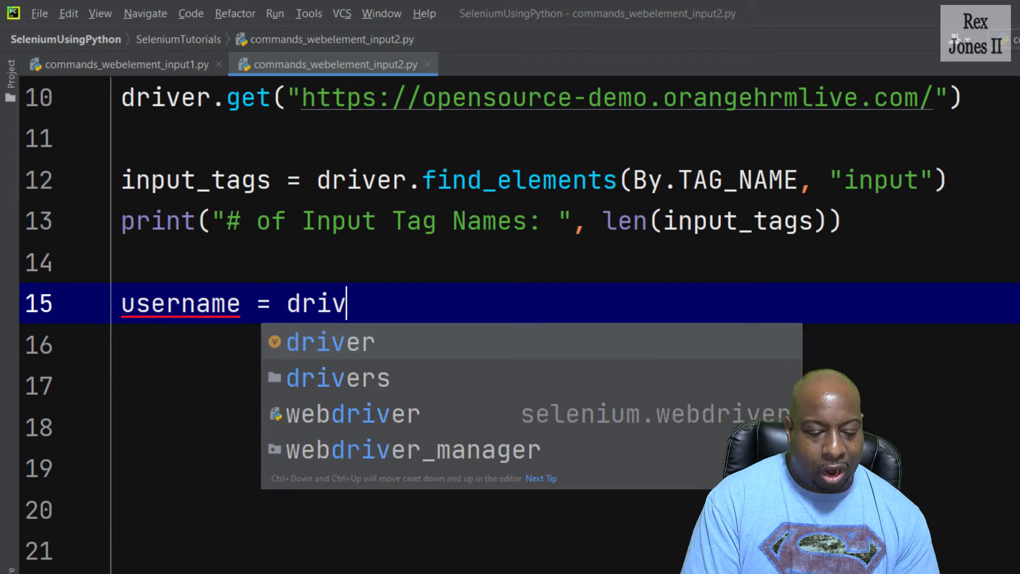
{"action": "type", "text": "er.find_element(By.ID,"}
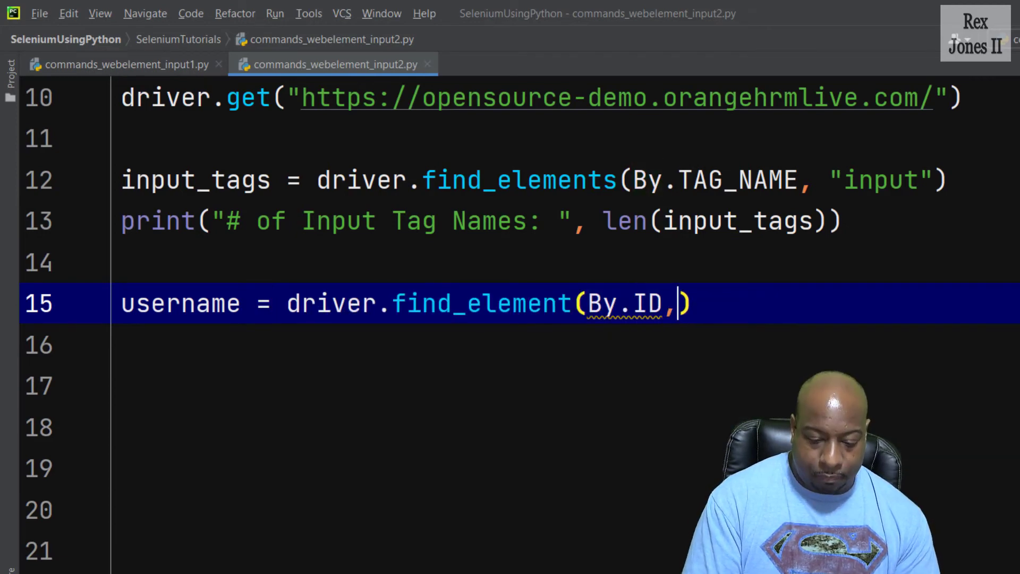
{"action": "type", "text": "\"txtUs\""}
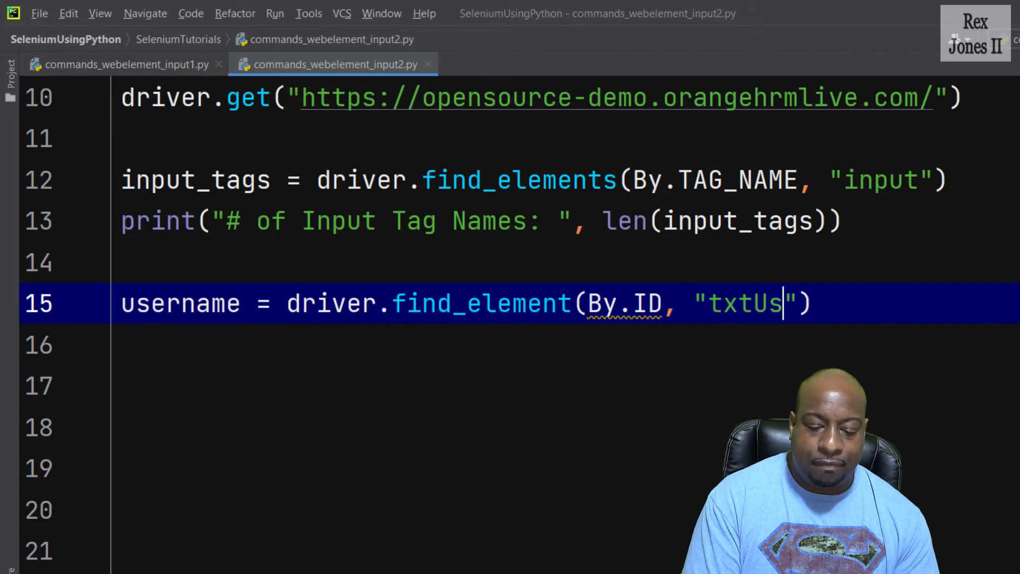
{"action": "type", "text": "ername"}
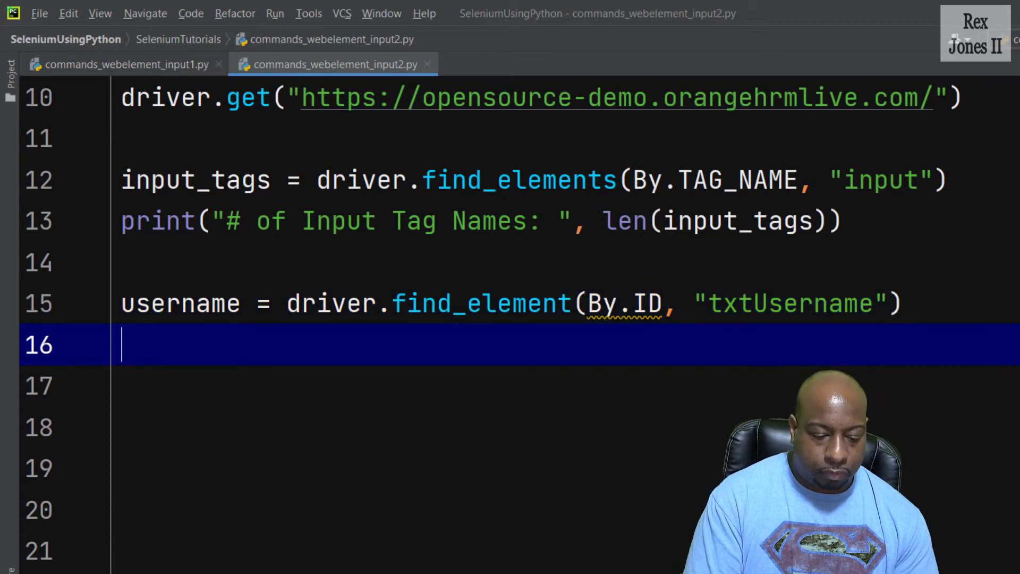
Store the txtPassword element as password
{"action": "type", "text": "password"}
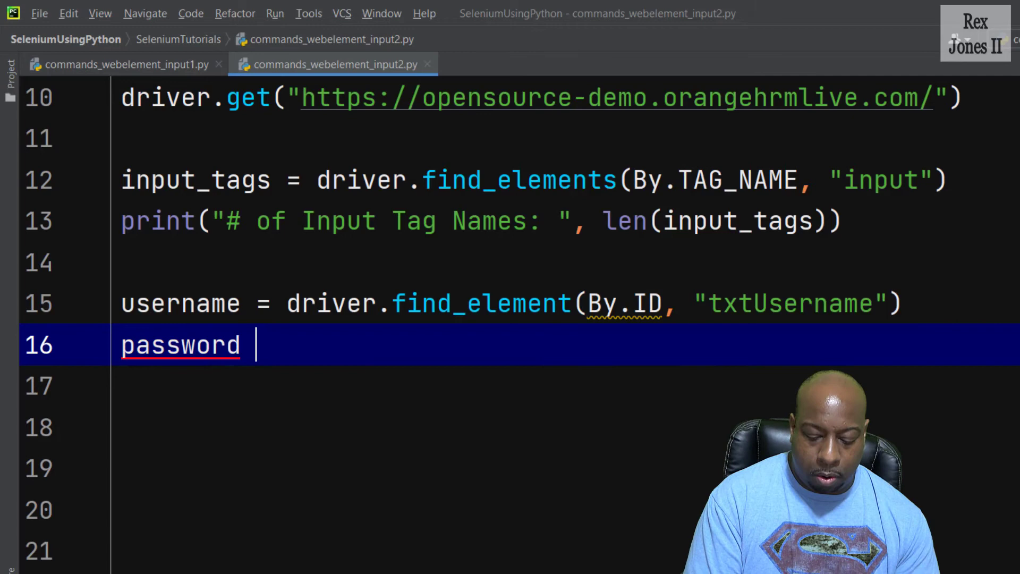
{"action": "type", "text": "= driver.find_element("}
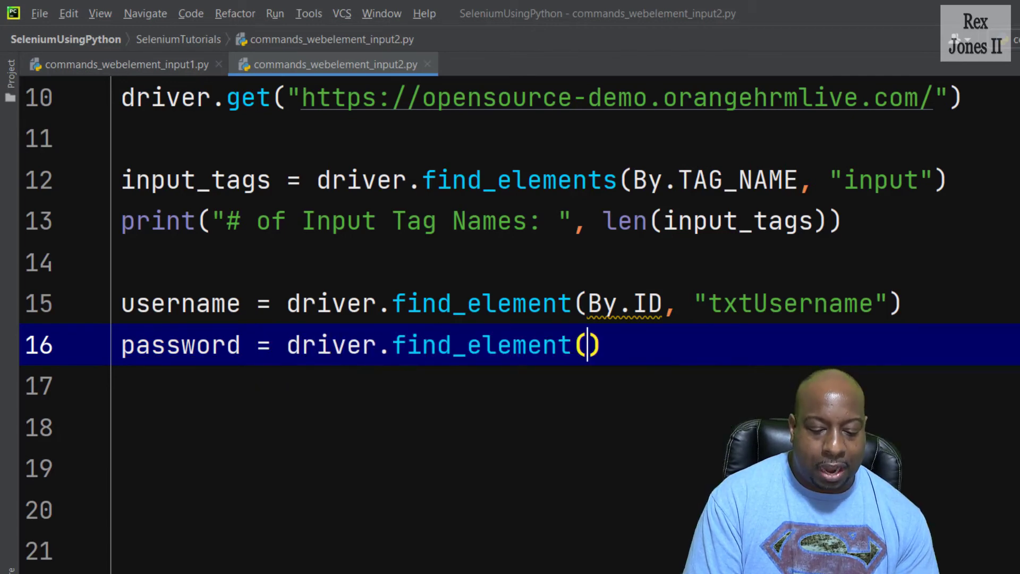
{"action": "type", "text": "By.ID"}
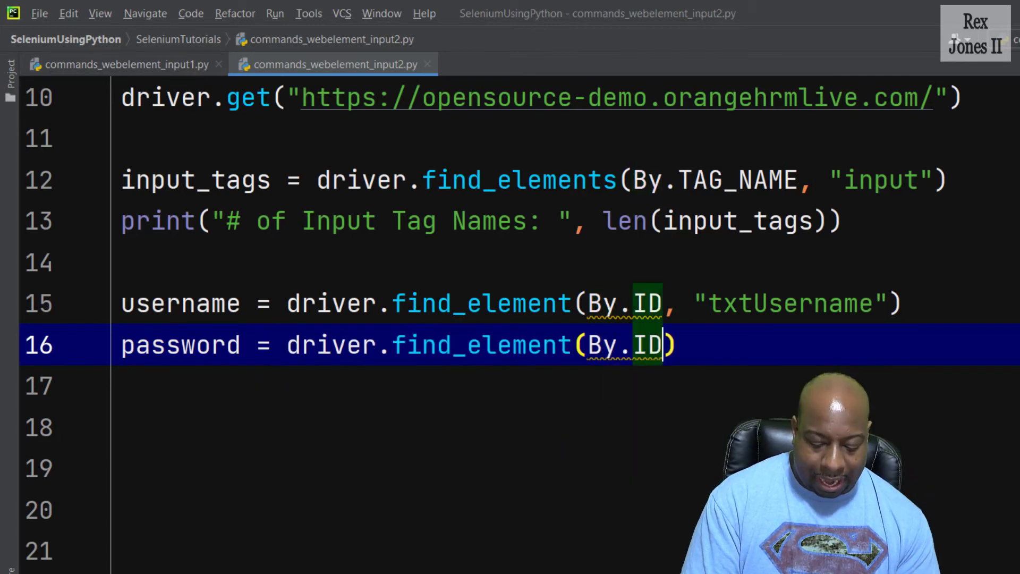
{"action": "type", "text": ", \"txtp\""}
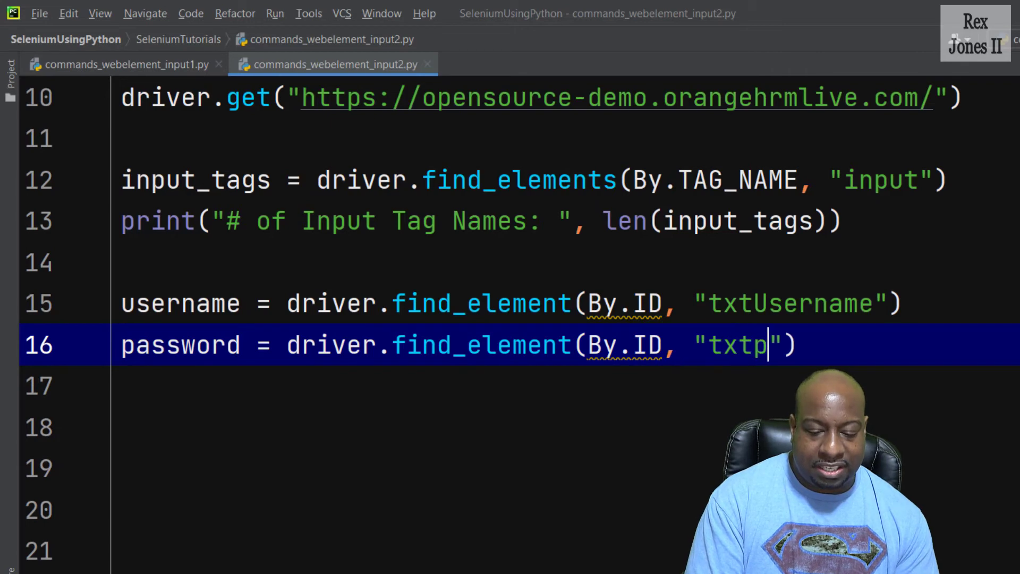
{"action": "type", "text": "asswr"}
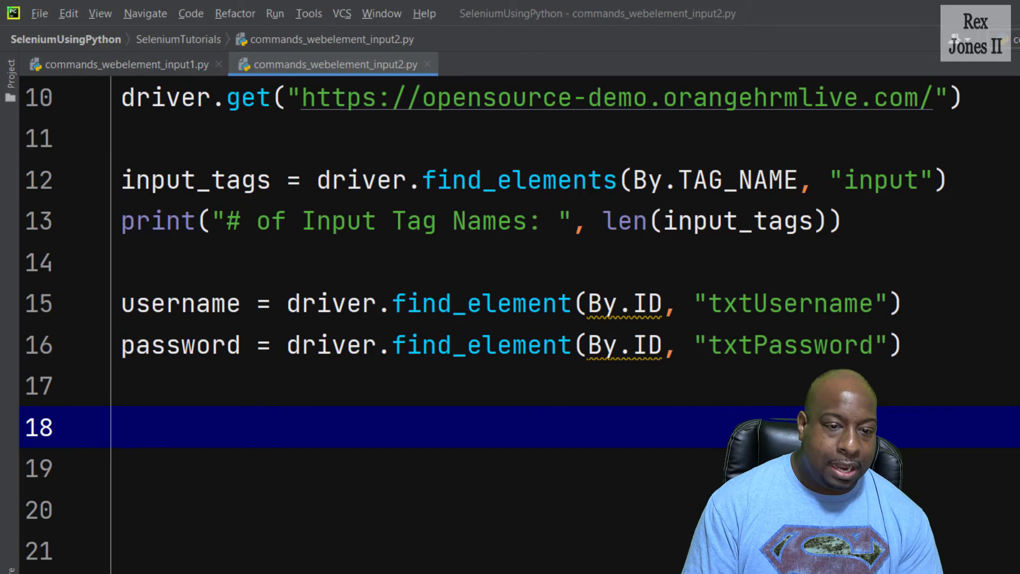
Set the username field's value to 'Admin' with driver.execute_script
{"action": "scroll", "scroll_direction": "down", "scroll_amount": 3}
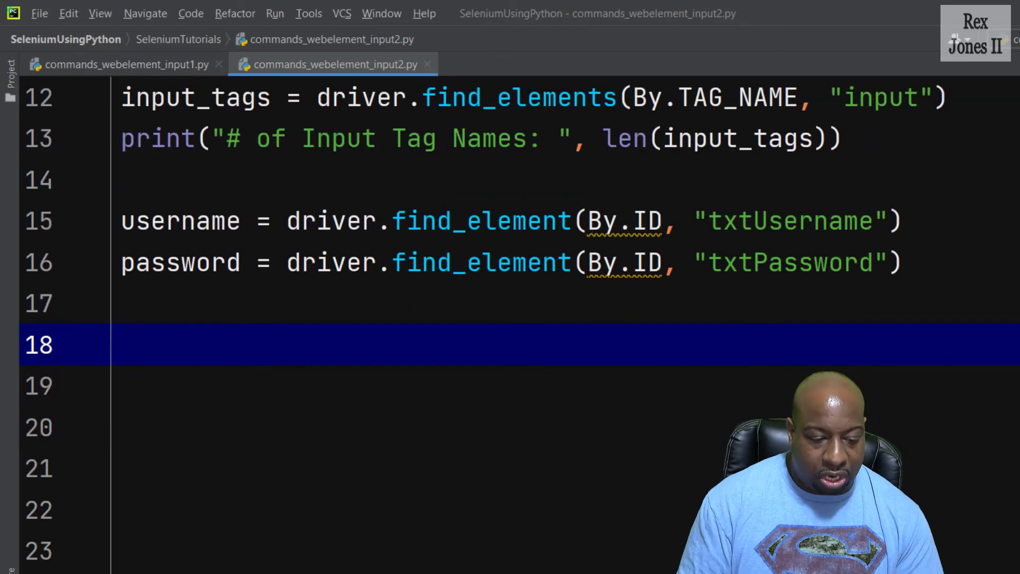
{"action": "type", "text": "dri"}
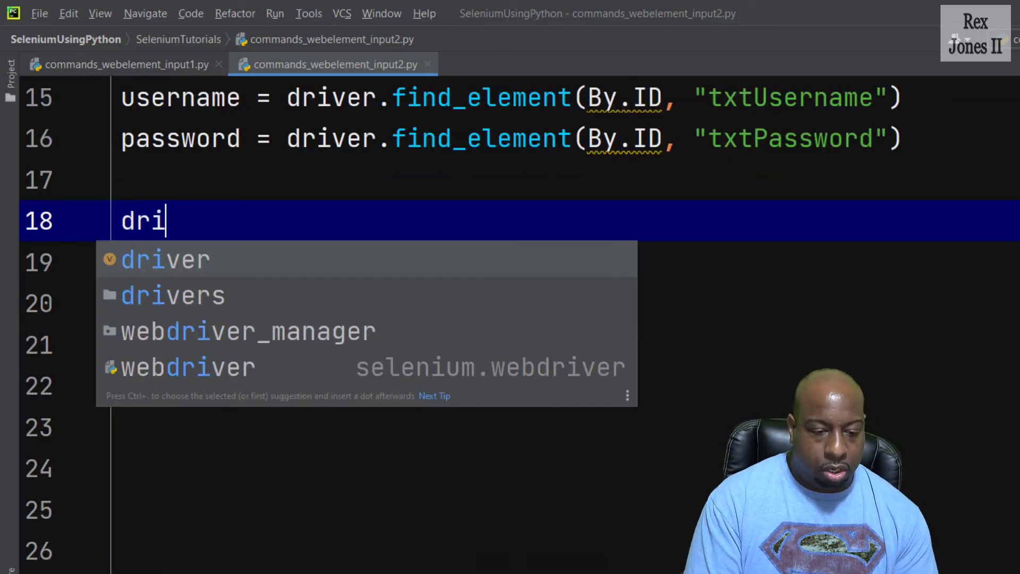
{"action": "key", "text": "Escape"}
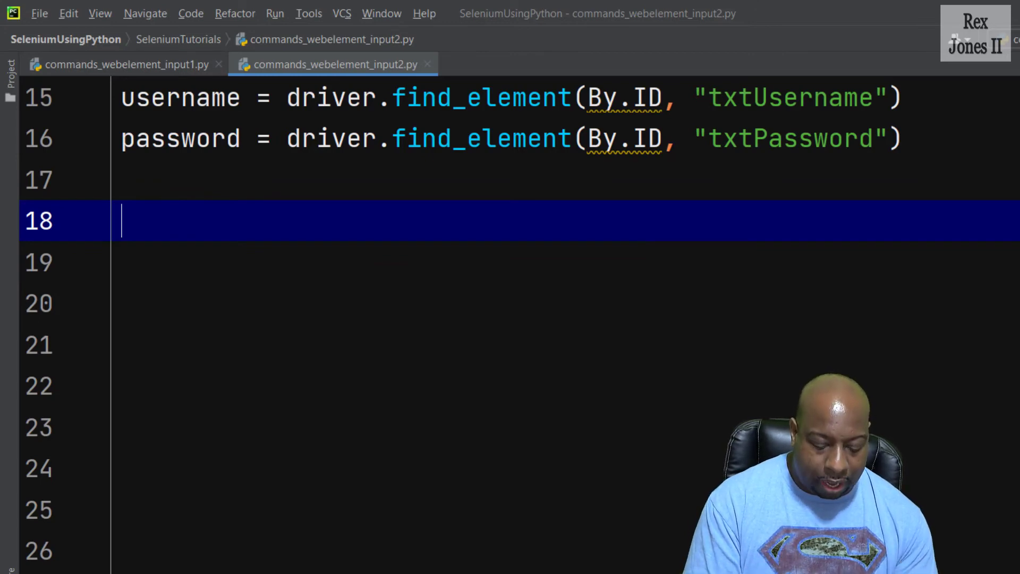
{"action": "type", "text": "driver.e"}
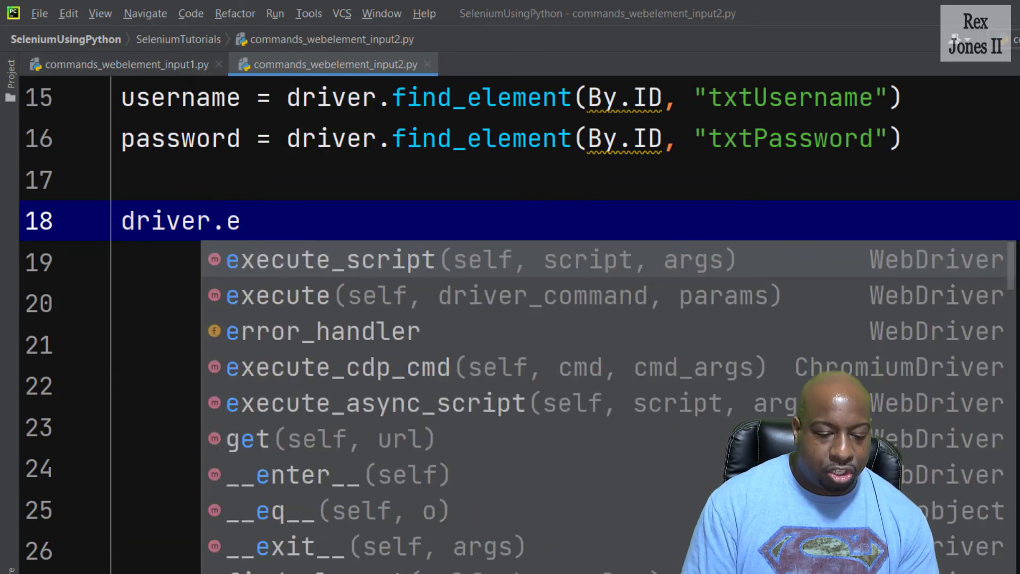
{"action": "left_click", "coordinate": [328, 259]}
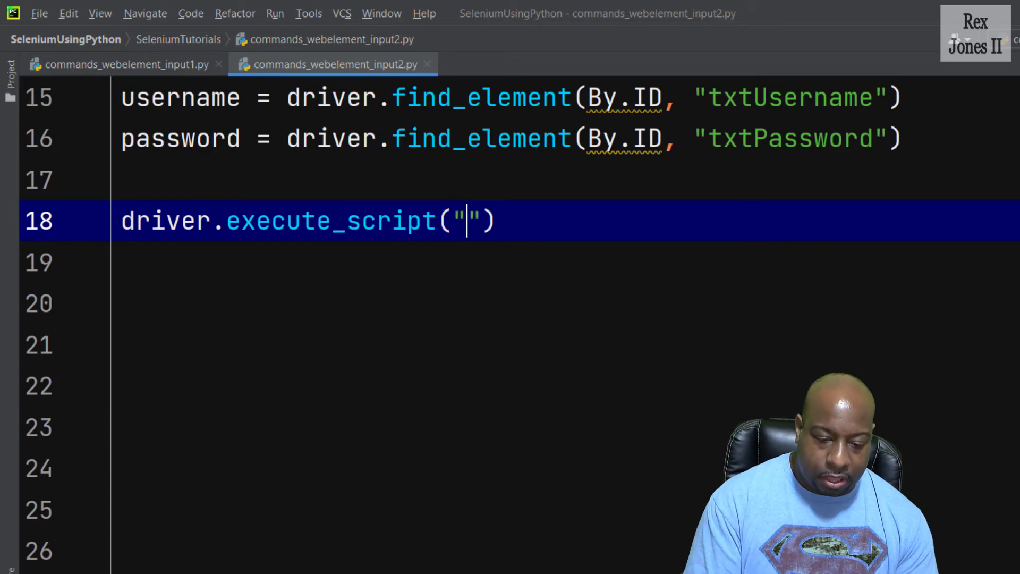
{"action": "type", "text": "argume"}
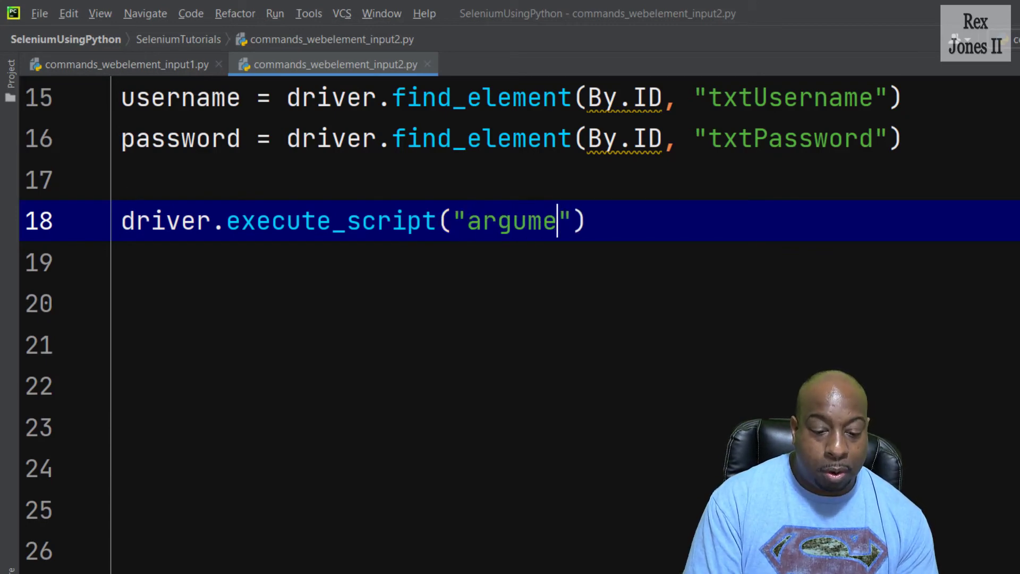
{"action": "type", "text": "nts[]"}
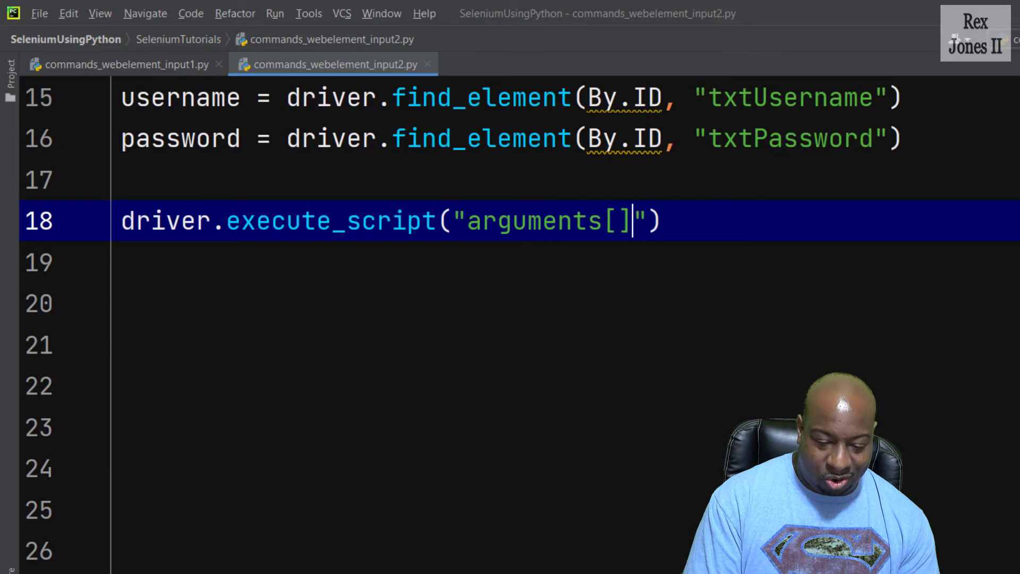
{"action": "type", "text": "0"}
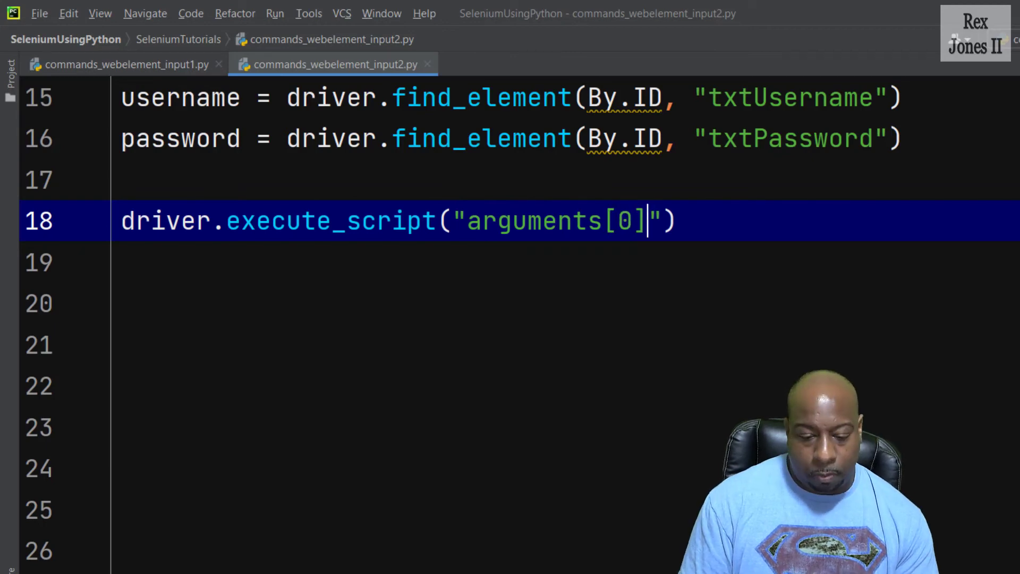
{"action": "type", "text": ".valu"}
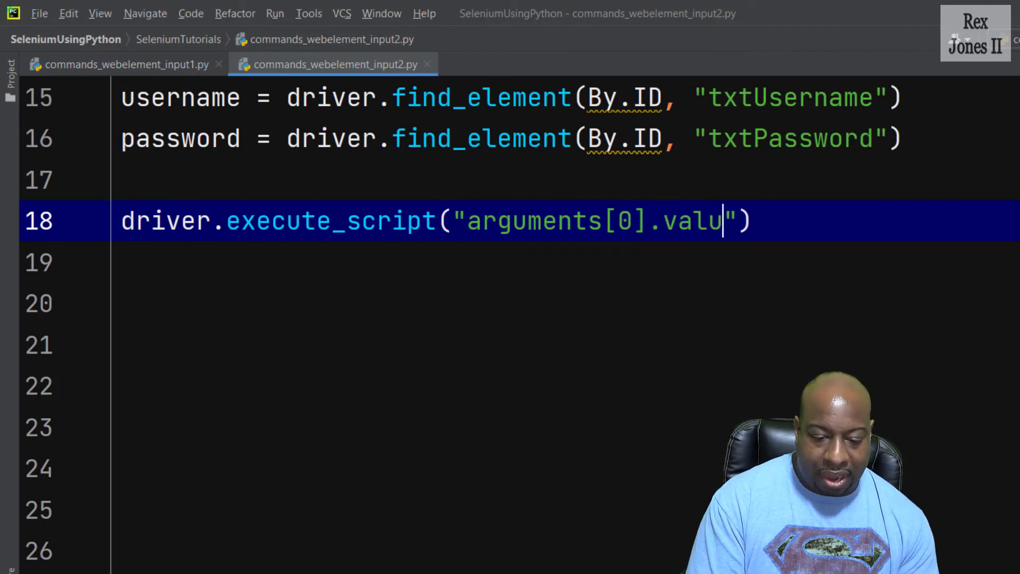
{"action": "type", "text": "e=''"}
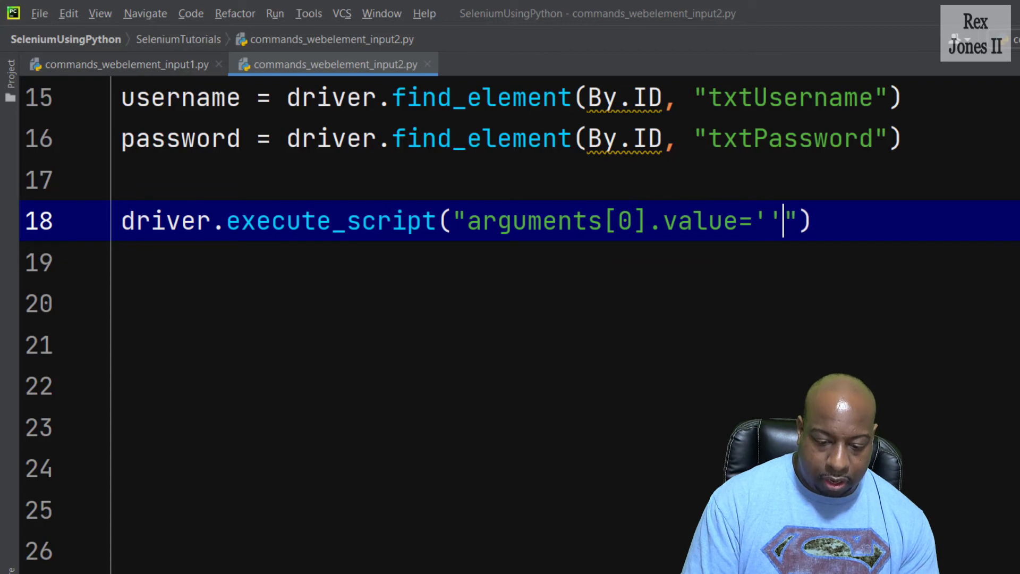
{"action": "type", "text": "Admin"}
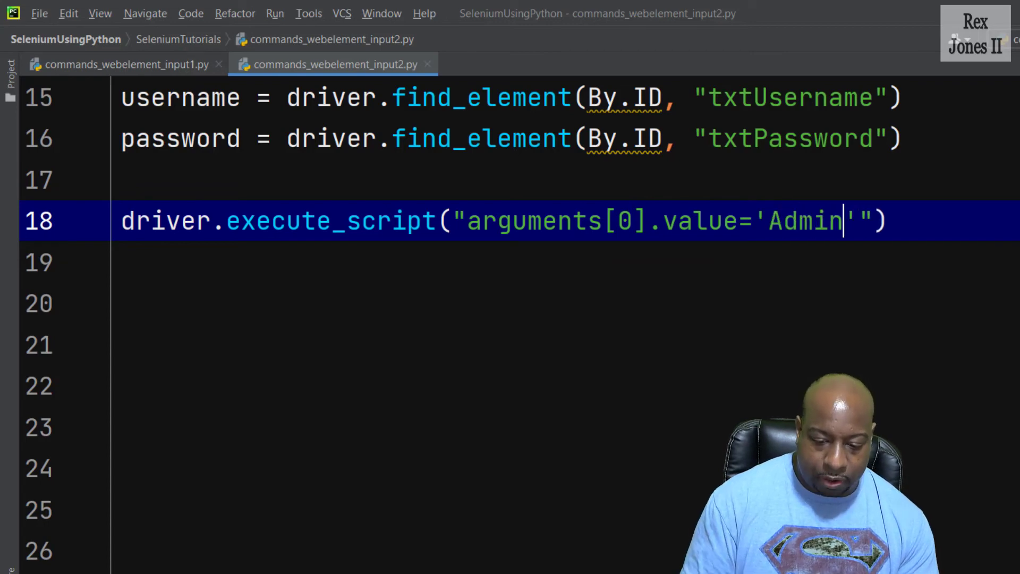
{"action": "type", "text": ";"}
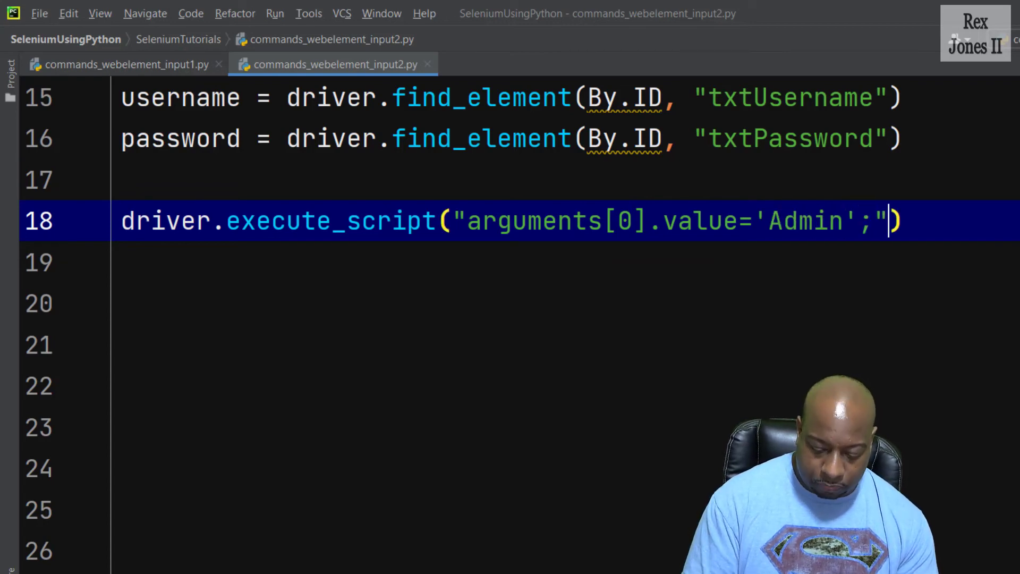
{"action": "type", "text": ", username"}
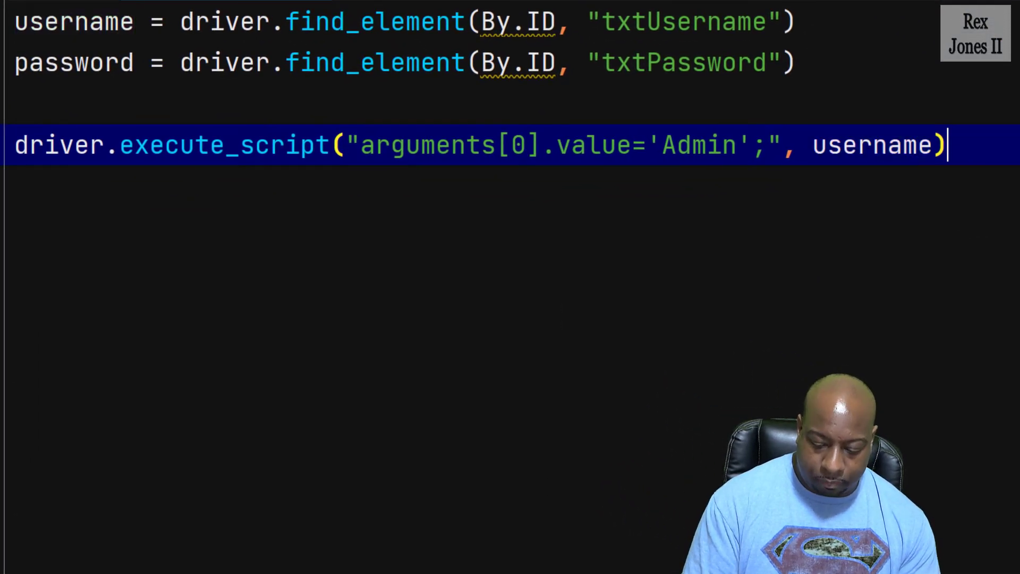
{"action": "key", "text": "enter"}
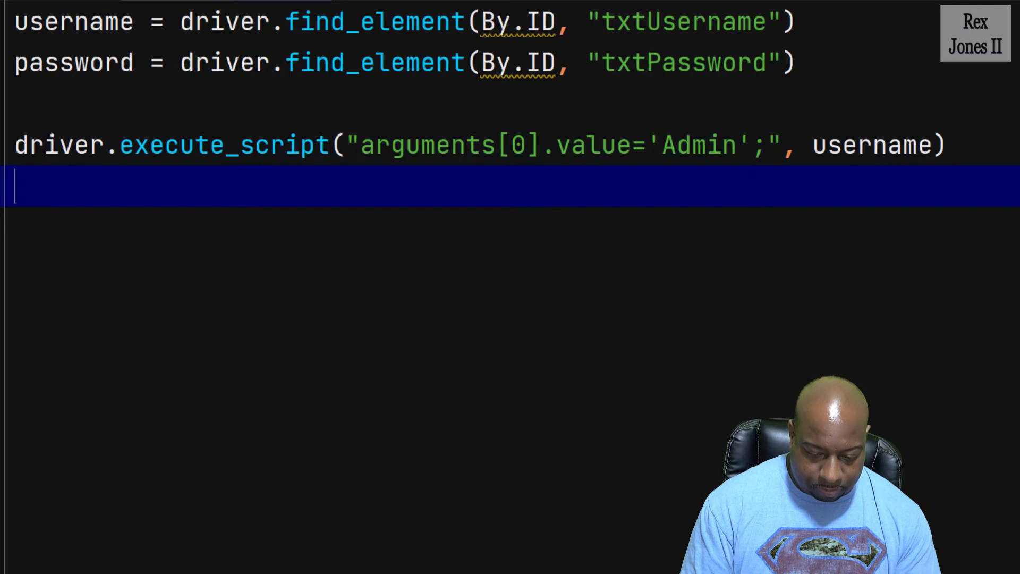
{"action": "type", "text": "driver.execute_script(\"arguments[0].value='Admin';\", password"}
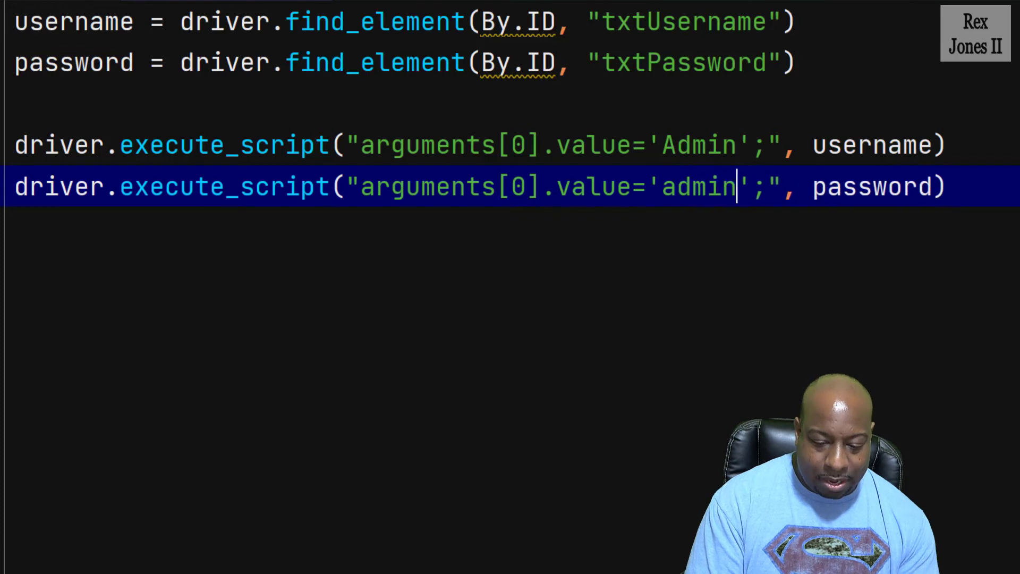
{"action": "type", "text": "123"}
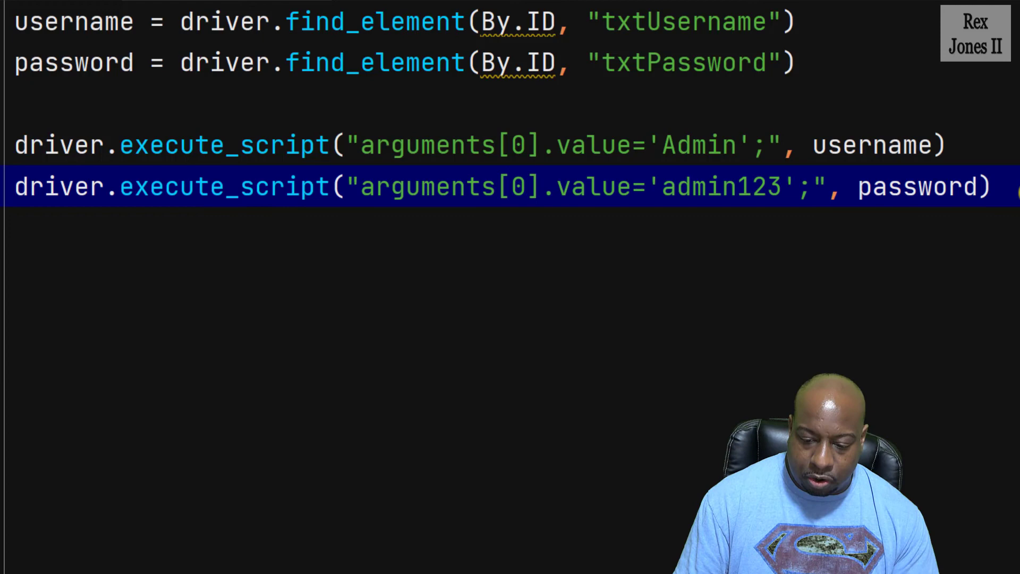
{"action": "type", "text": "password.se"}
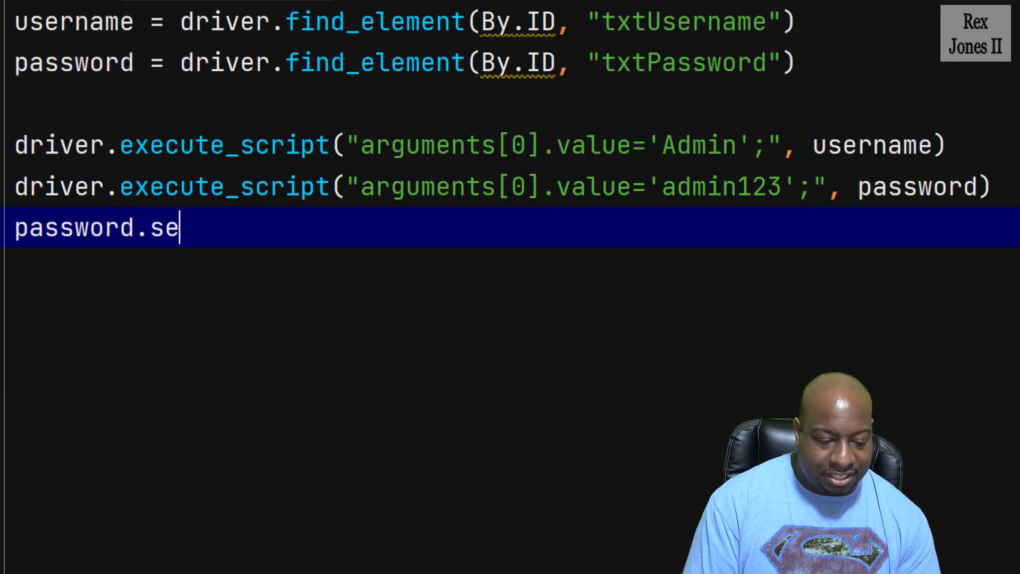
Send Keys.ENTER to the password field, then pause with time.sleep(2)
{"action": "type", "text": "nd_keys(Keys"}
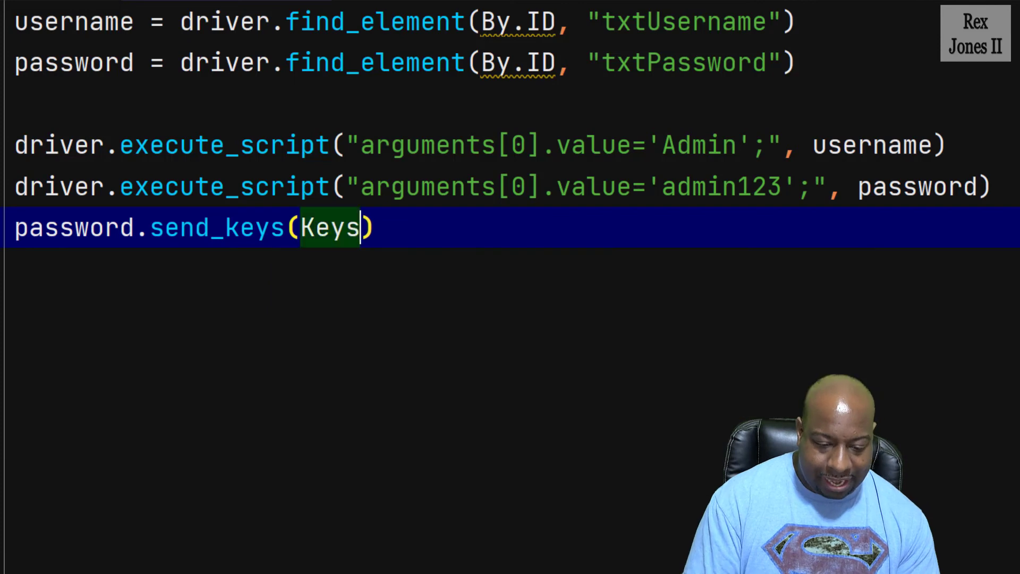
{"action": "type", "text": ".ENTER"}
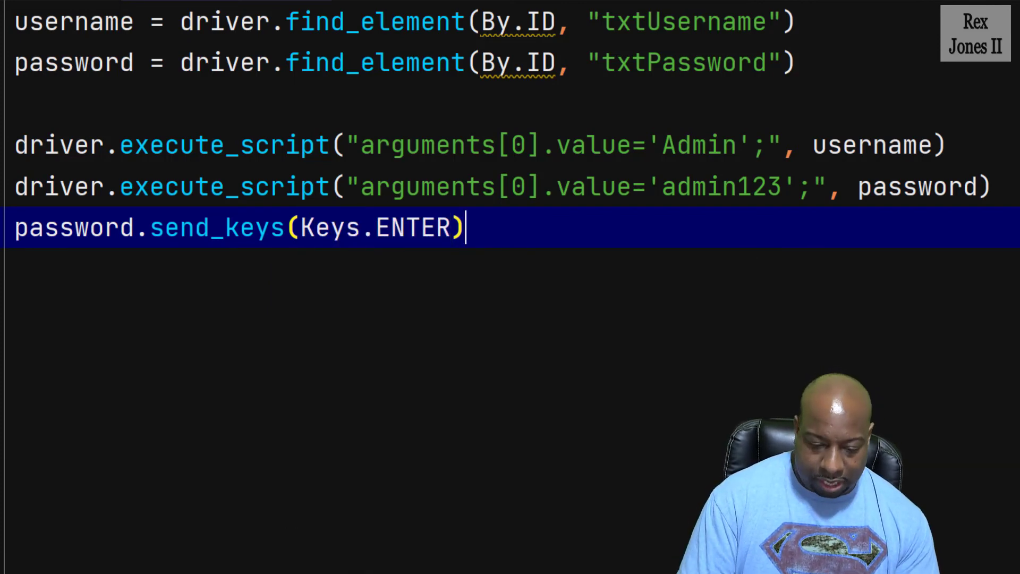
{"action": "type", "text": "time."}
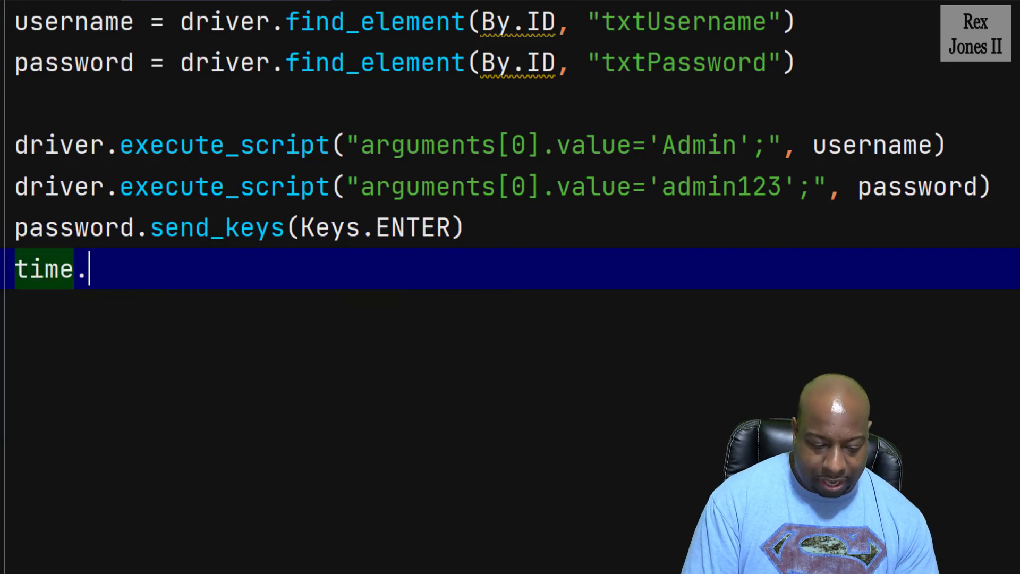
{"action": "type", "text": "sleep(2"}
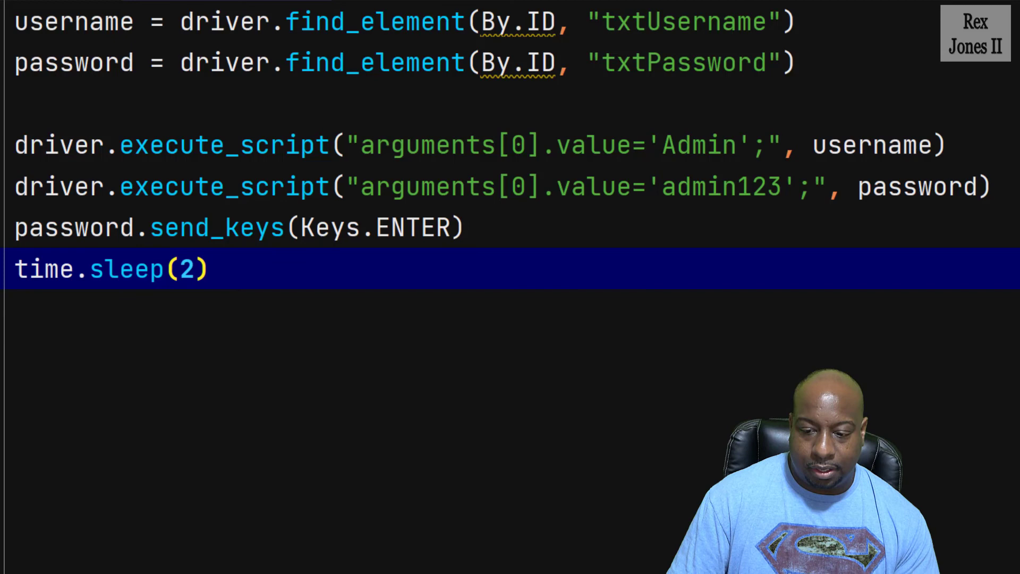
{"action": "mouse_move", "coordinate": [239, 280]}
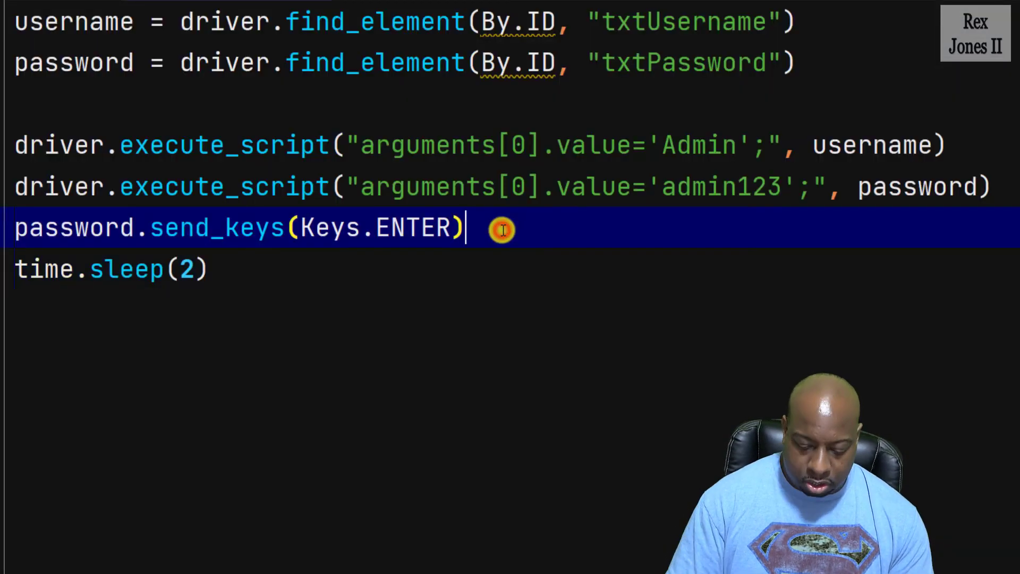
{"action": "type", "text": "p"}
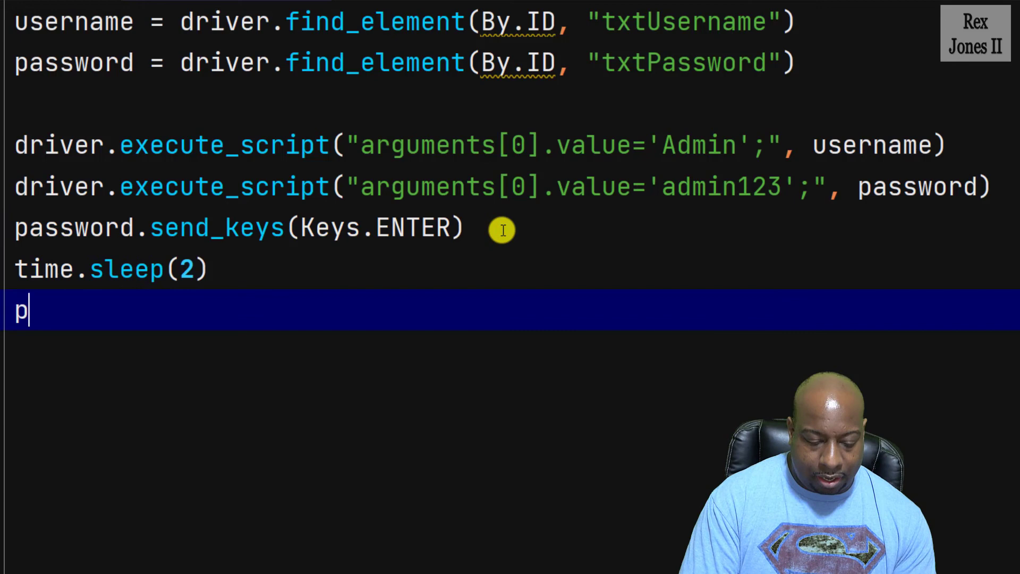
Print 'Title Without send_keys To Enter Data' followed by driver.title
{"action": "type", "text": "rint(\"\")"}
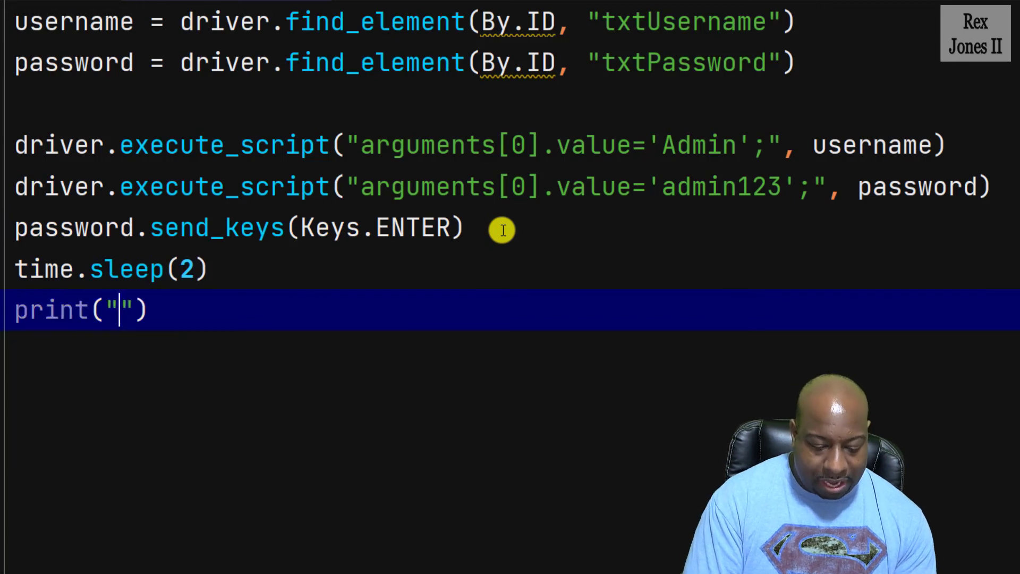
{"action": "type", "text": "Title Without"}
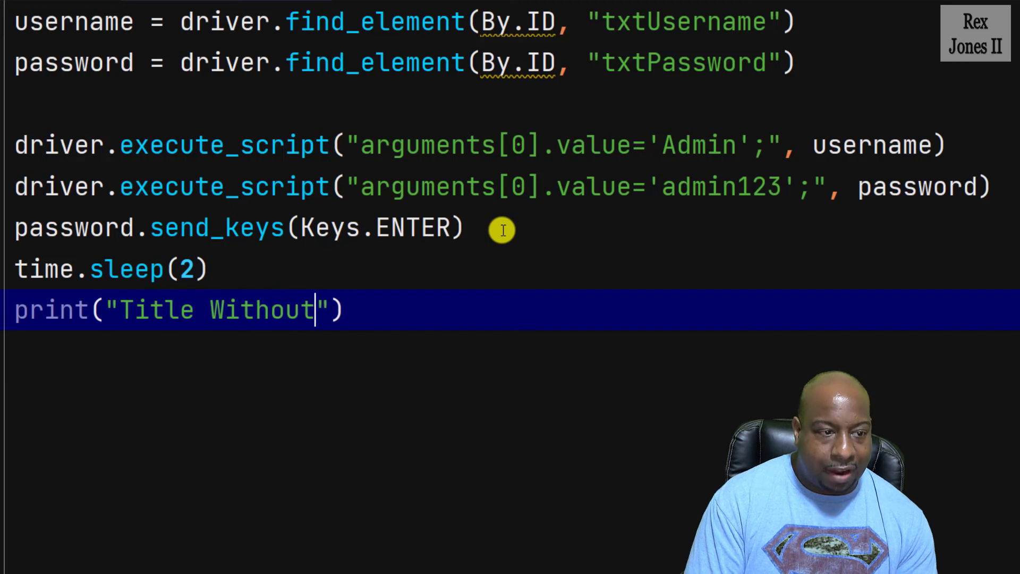
{"action": "type", "text": "\" \""}
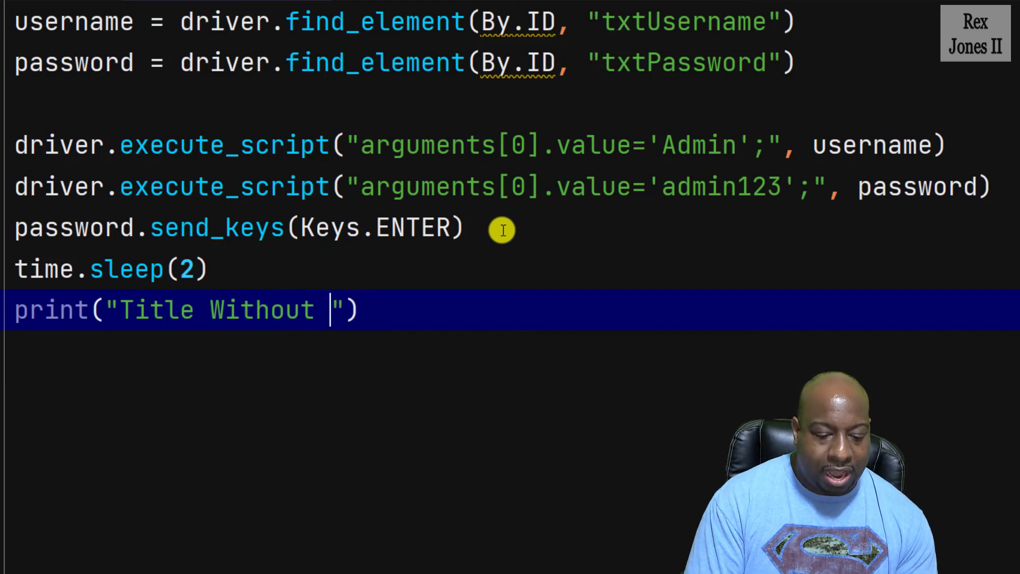
{"action": "type", "text": "send_keys"}
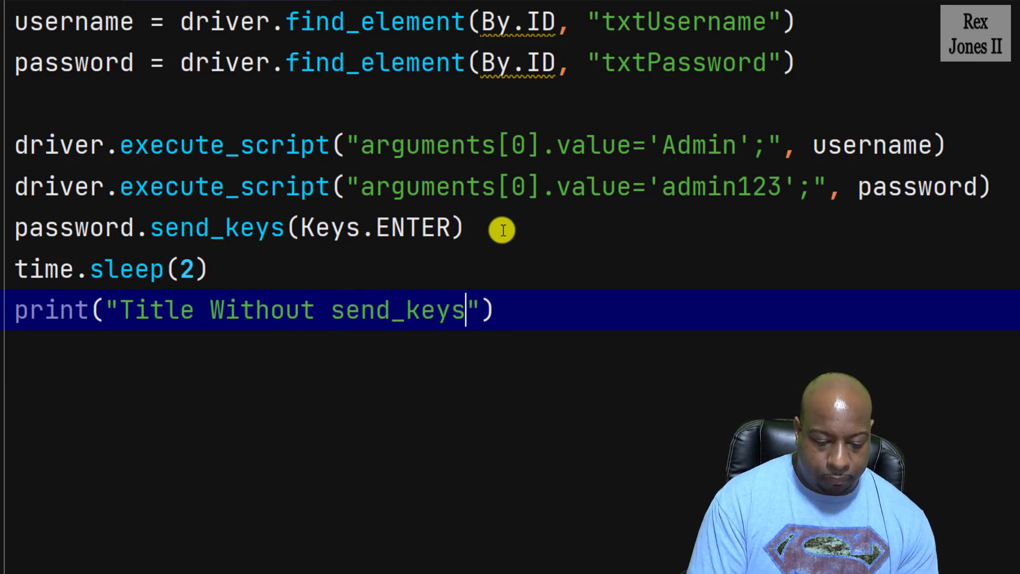
{"action": "type", "text": "To Enter"}
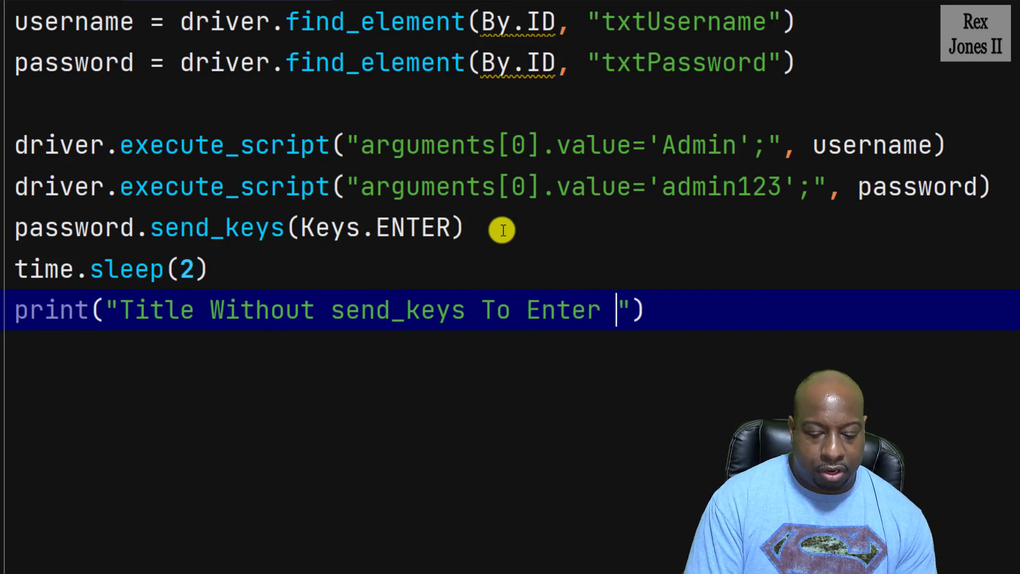
{"action": "type", "text": "Data"}
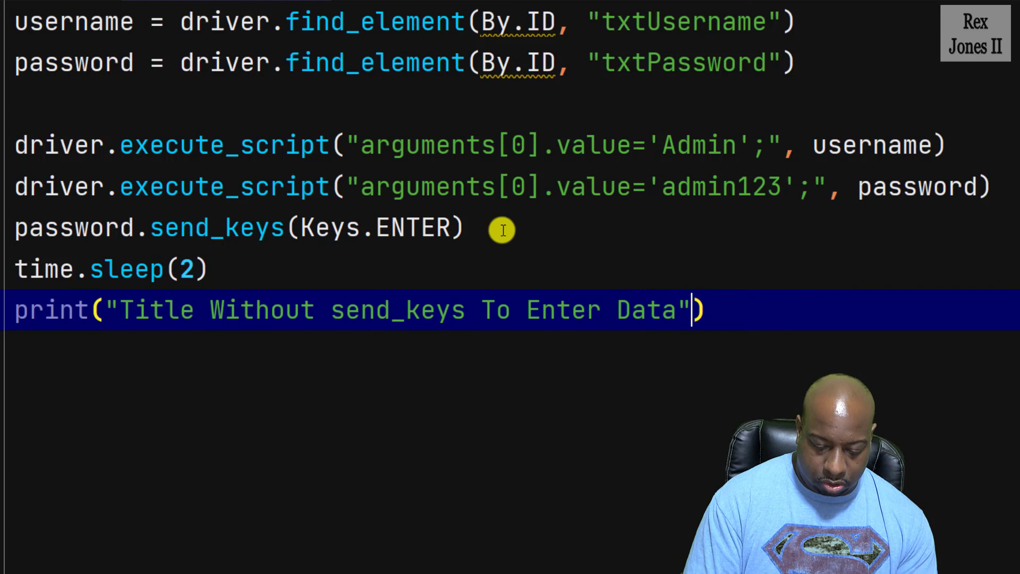
{"action": "type", "text": ", driver"}
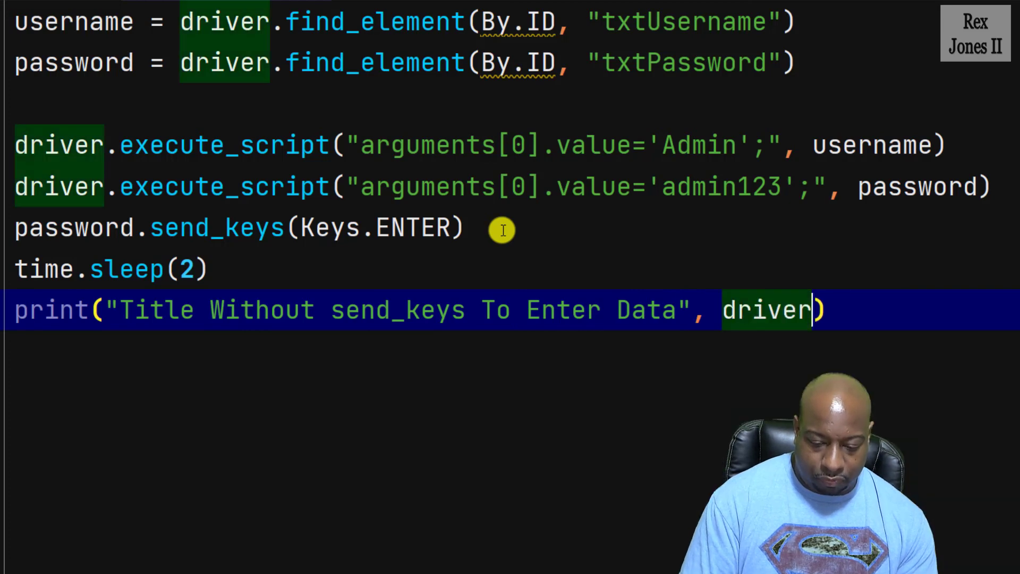
{"action": "type", "text": ".title"}
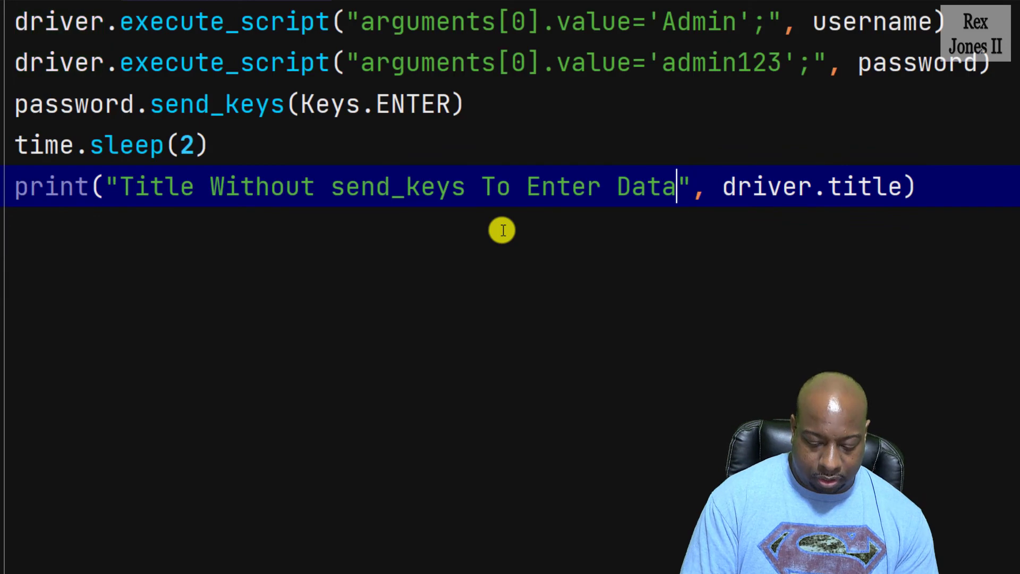
{"action": "right_click", "coordinate": [501, 230]}
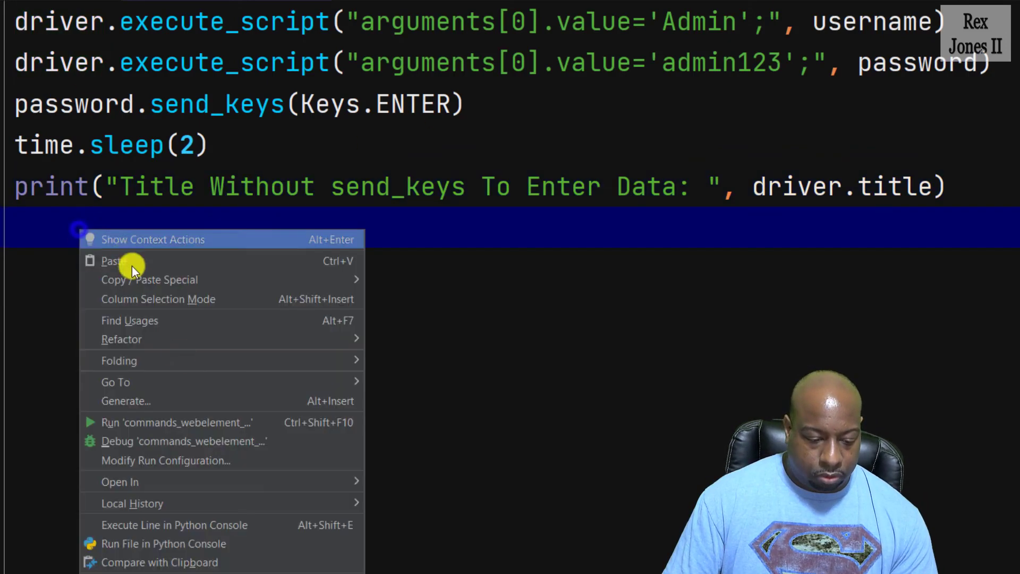
Run commands_webelement_input2 and watch it log into the OrangeHRM dashboard
{"action": "left_click", "coordinate": [177, 421]}
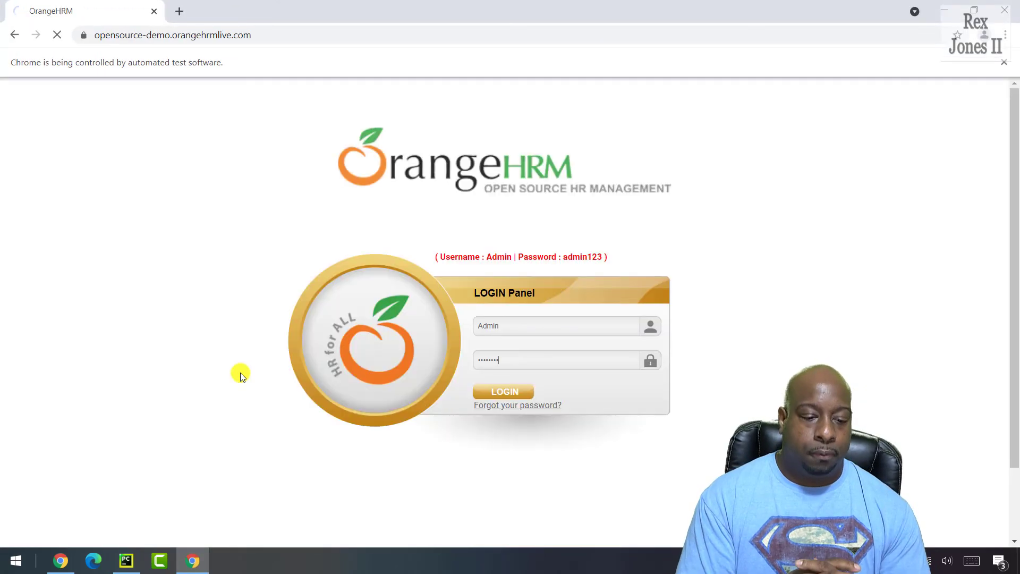
{"action": "left_click", "coordinate": [503, 391]}
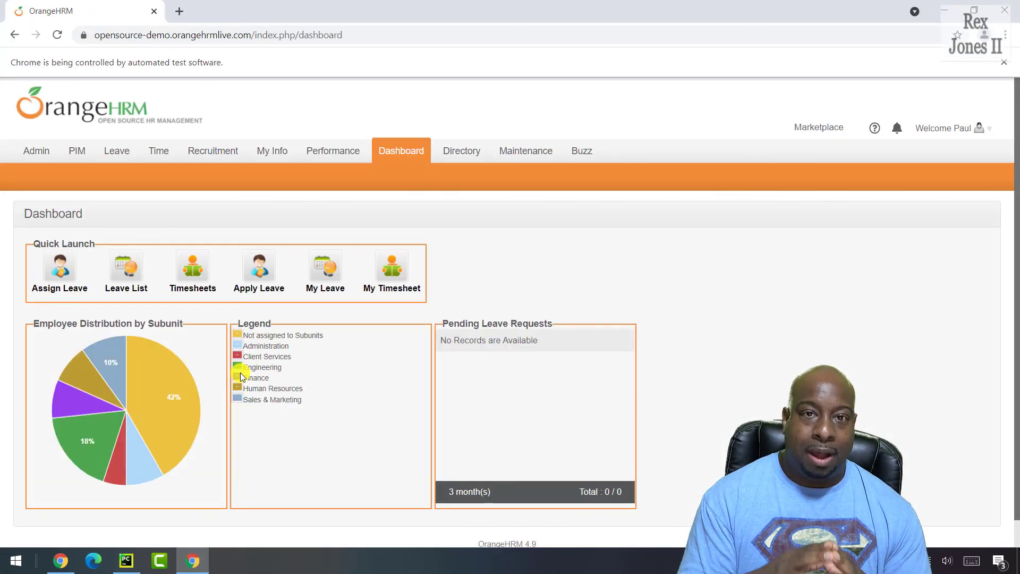
{"action": "left_click", "coordinate": [126, 560]}
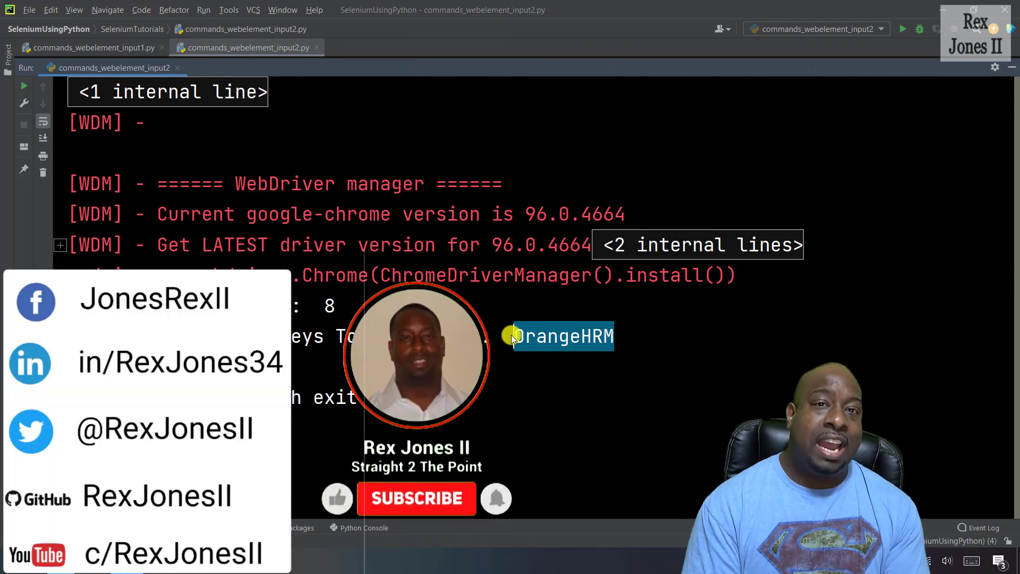
Check the Run tool window output for the printed page title 'OrangeHRM'
{"action": "left_click", "coordinate": [416, 498]}
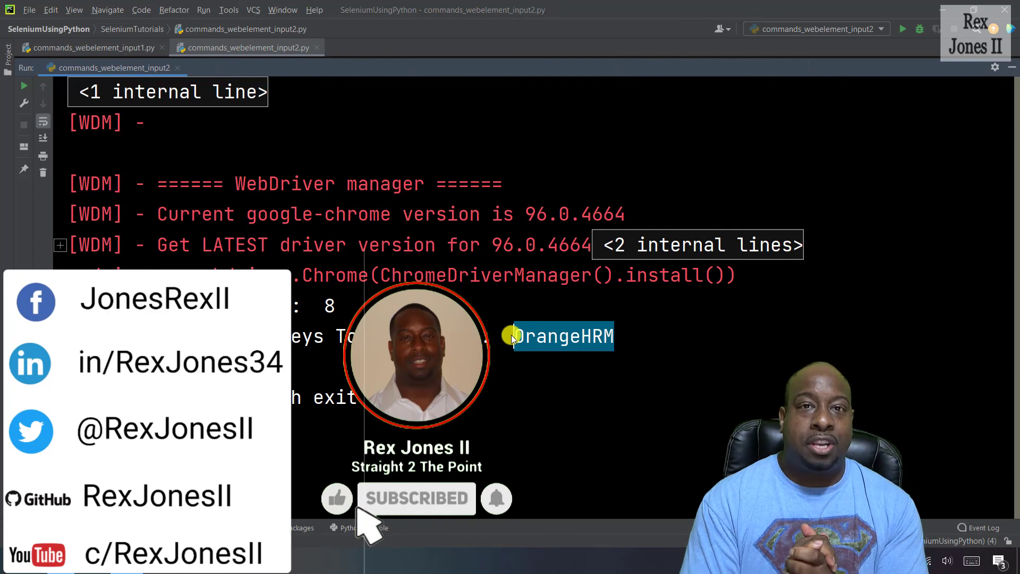